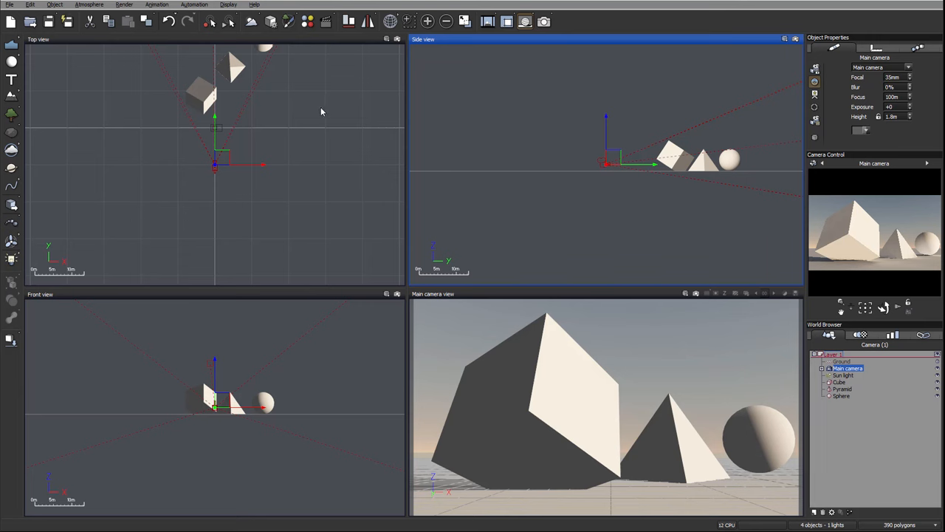
pyautogui.moveTo(435, 106)
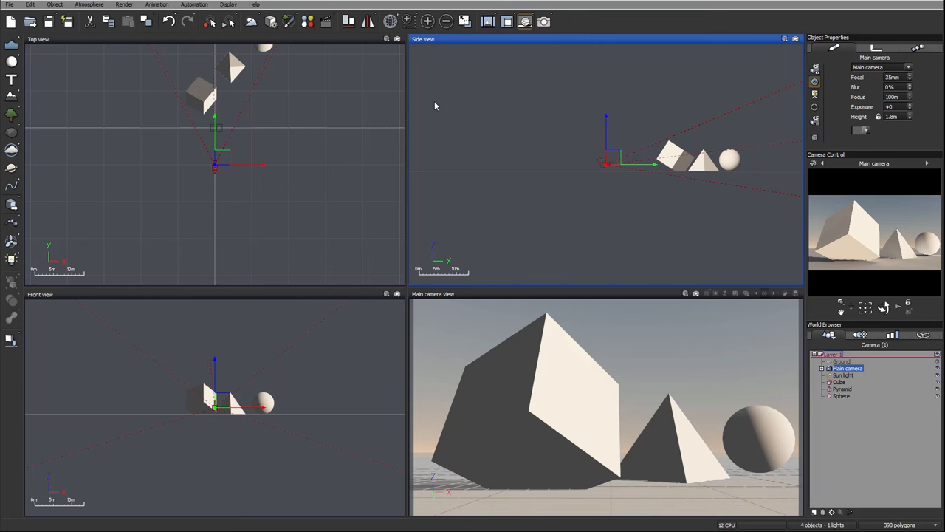
pyautogui.moveTo(260, 91)
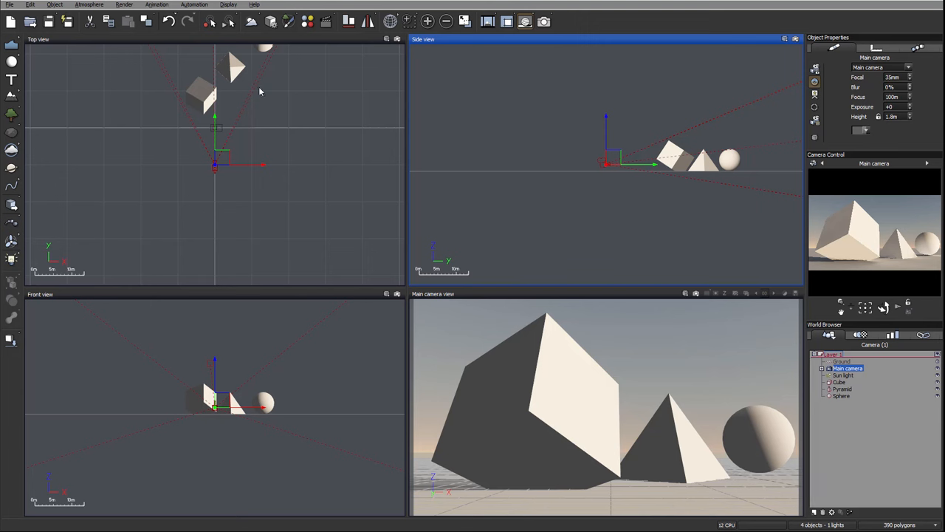
pyautogui.moveTo(543, 59)
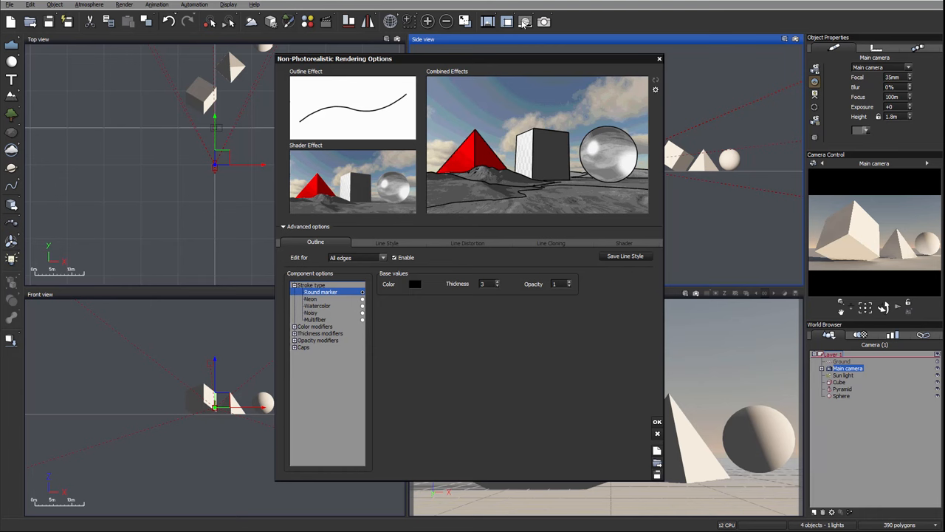
pyautogui.moveTo(314, 62)
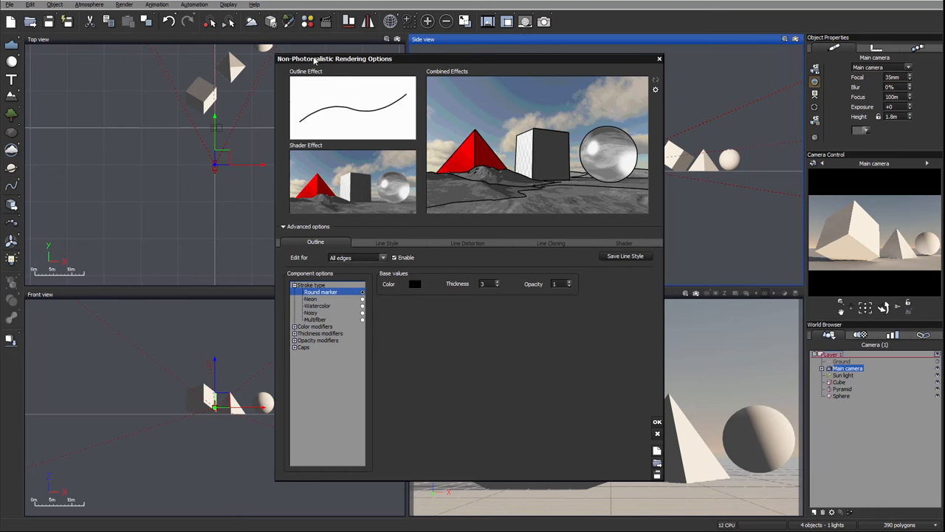
pyautogui.moveTo(416, 63)
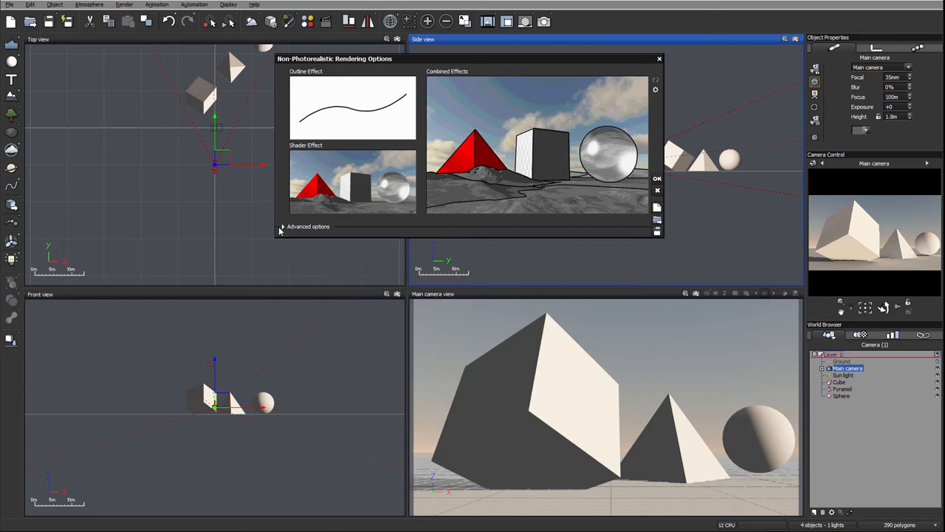
# Step: Close the NPR options and toggle Non-Photorealistic Rendering off and back on in Advanced Camera Options
pyautogui.click(282, 227)
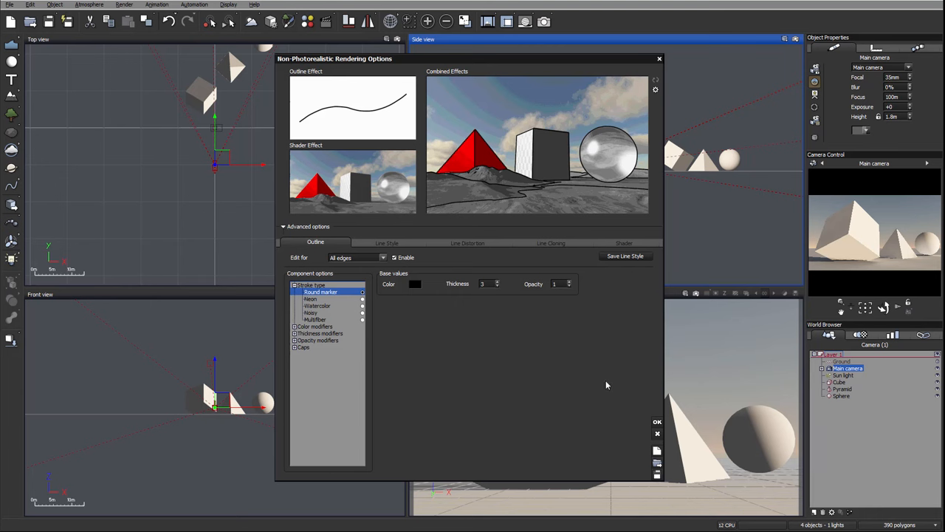
pyautogui.moveTo(505, 66)
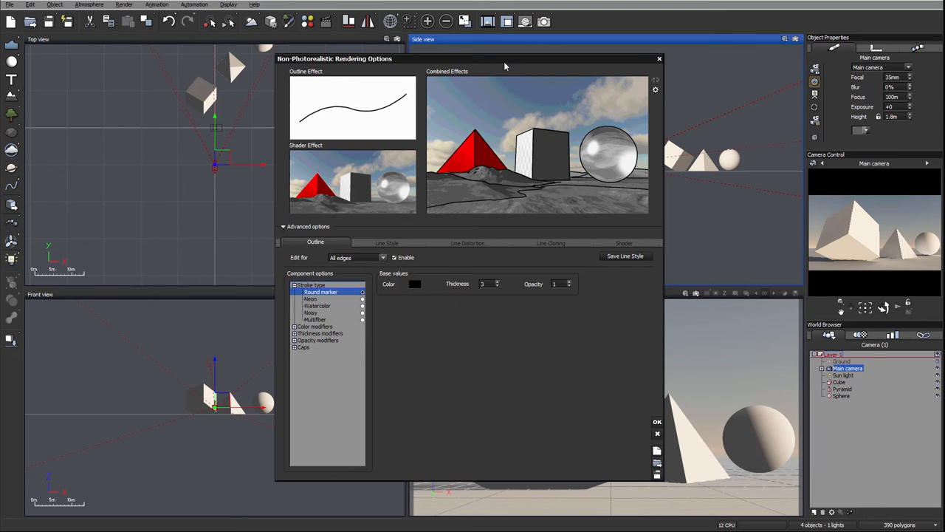
pyautogui.moveTo(700, 85)
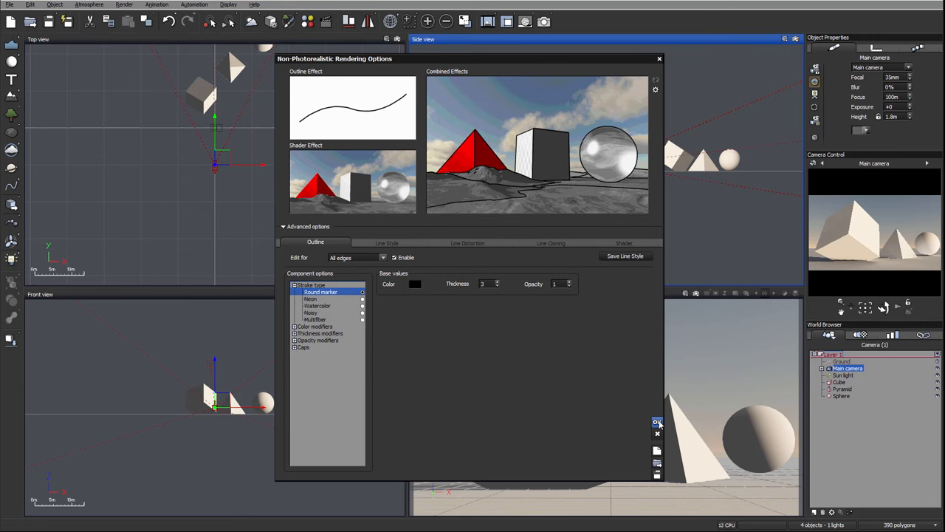
pyautogui.click(656, 423)
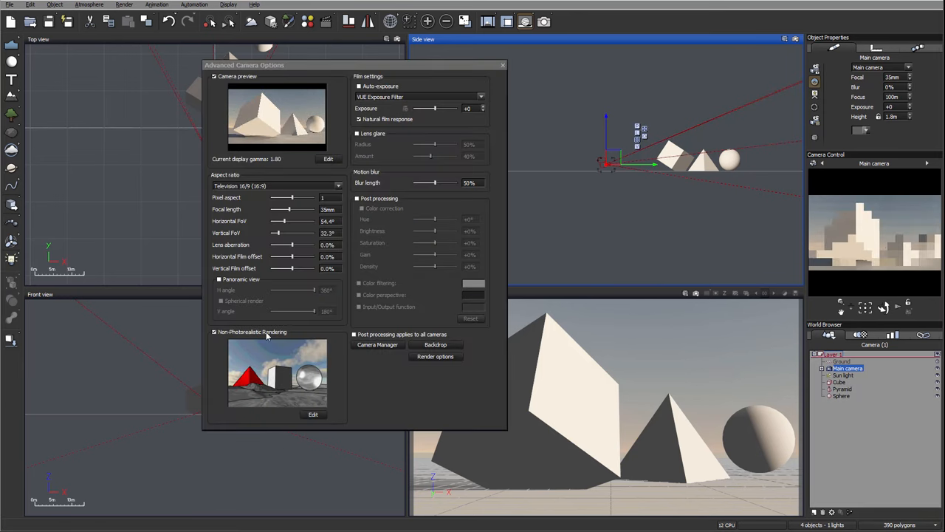
pyautogui.click(214, 331)
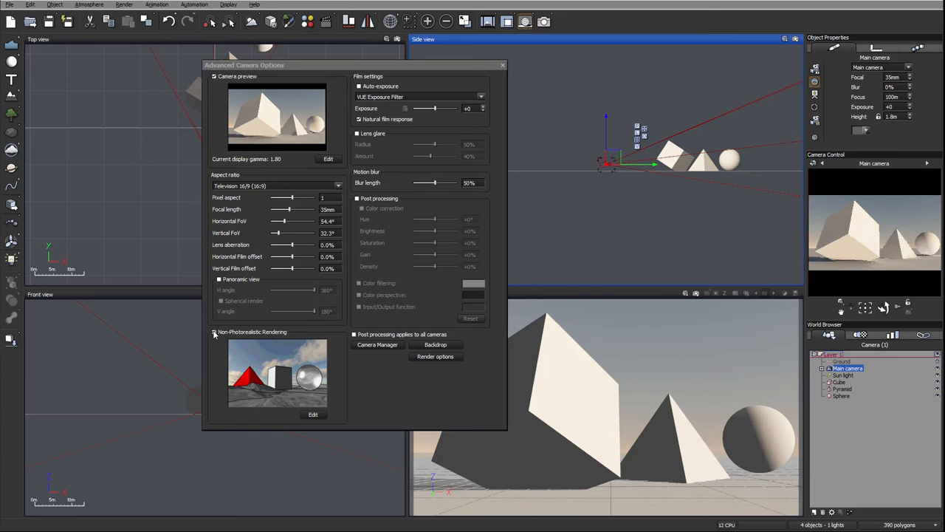
pyautogui.click(214, 331)
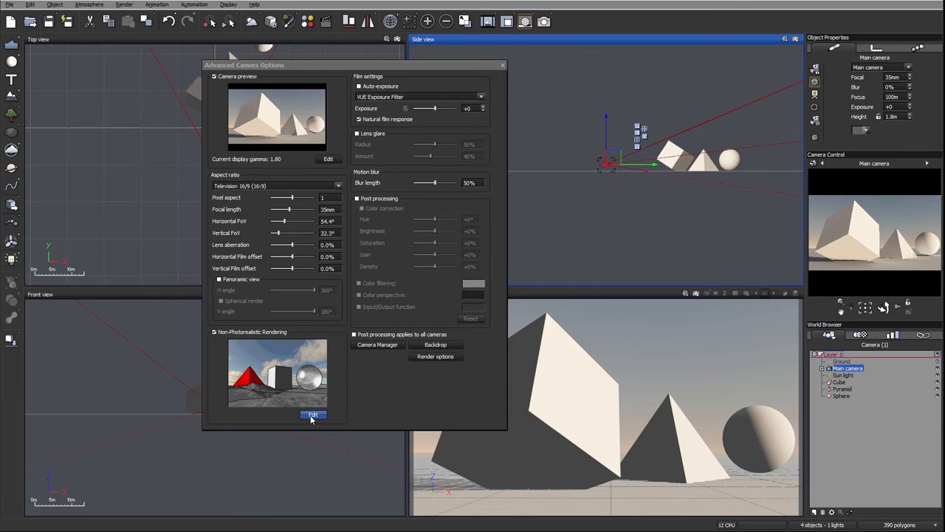
# Step: Browse the rendering style preset list and pick a style from it
pyautogui.click(314, 414)
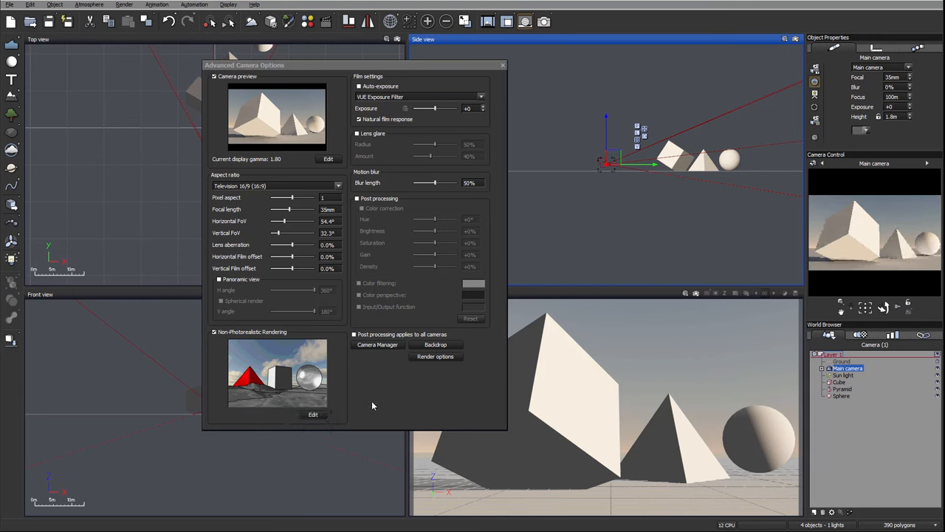
pyautogui.click(277, 372)
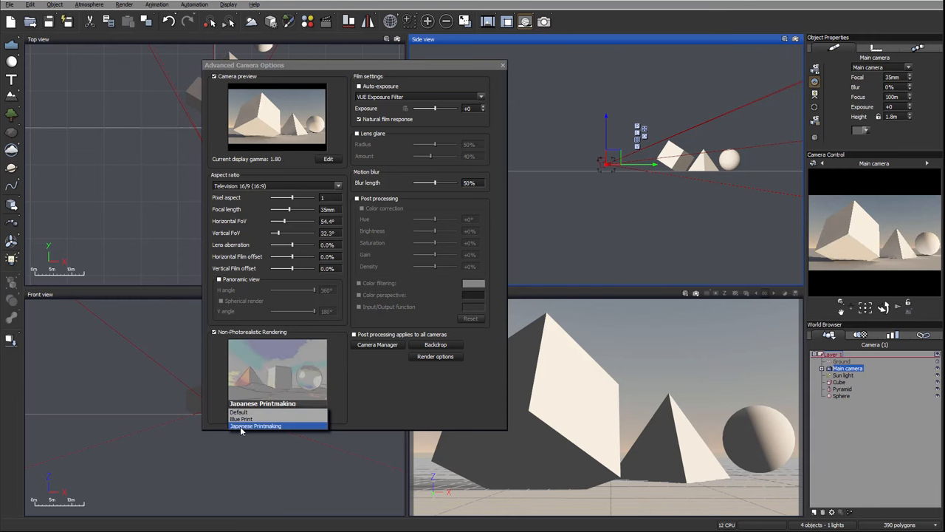
pyautogui.click(256, 426)
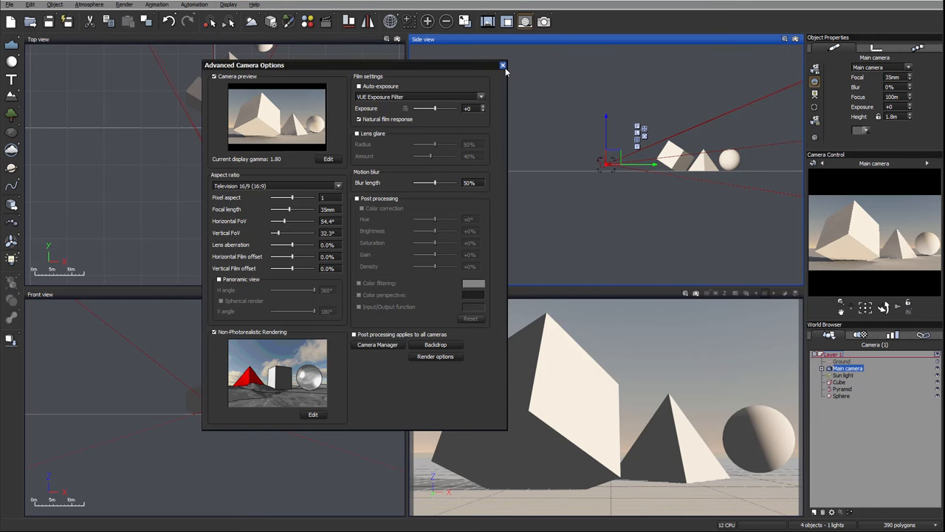
# Step: Reopen the Non-Photorealistic Rendering Options via Edit under Non-Photorealistic Rendering
pyautogui.click(313, 414)
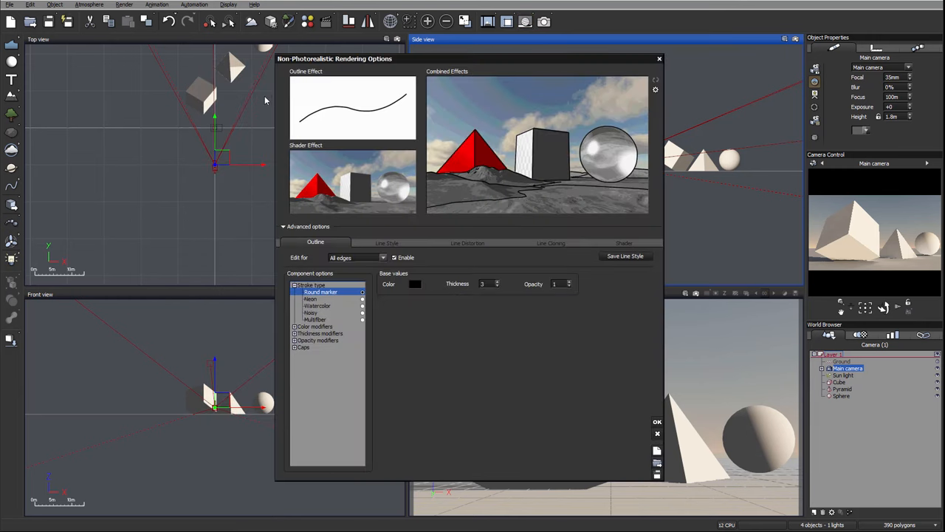
pyautogui.moveTo(434, 61)
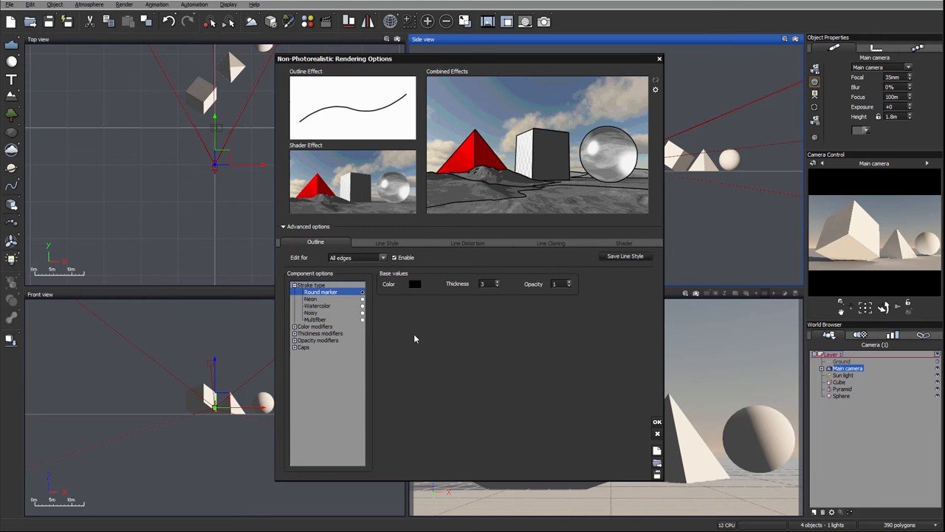
pyautogui.moveTo(650, 62)
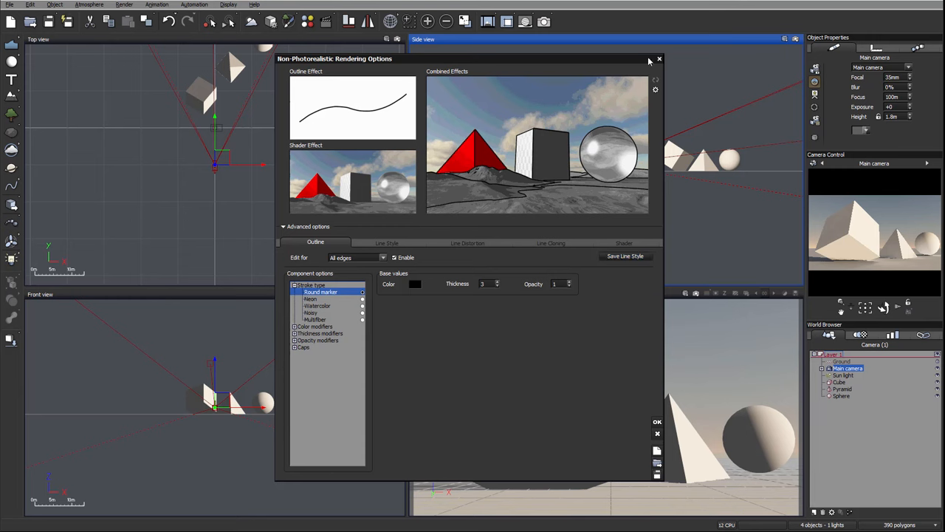
pyautogui.moveTo(652, 91)
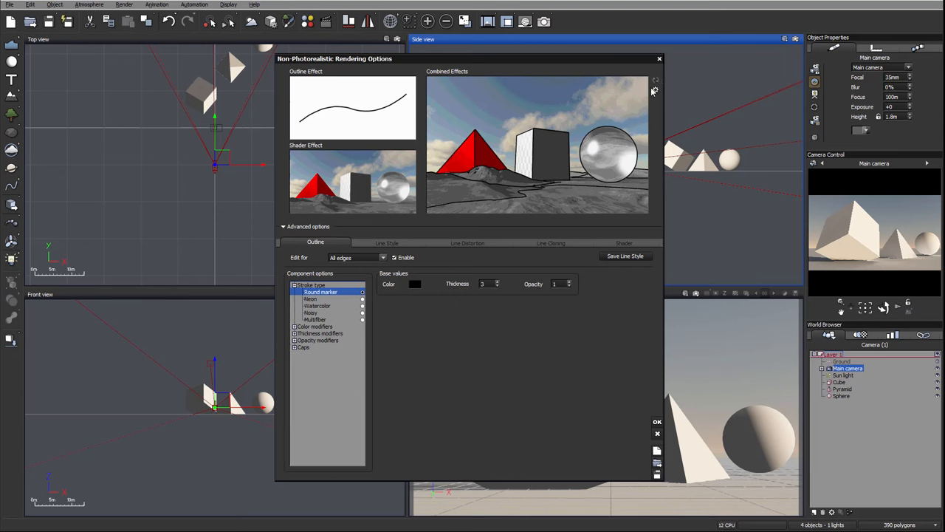
pyautogui.moveTo(656, 92)
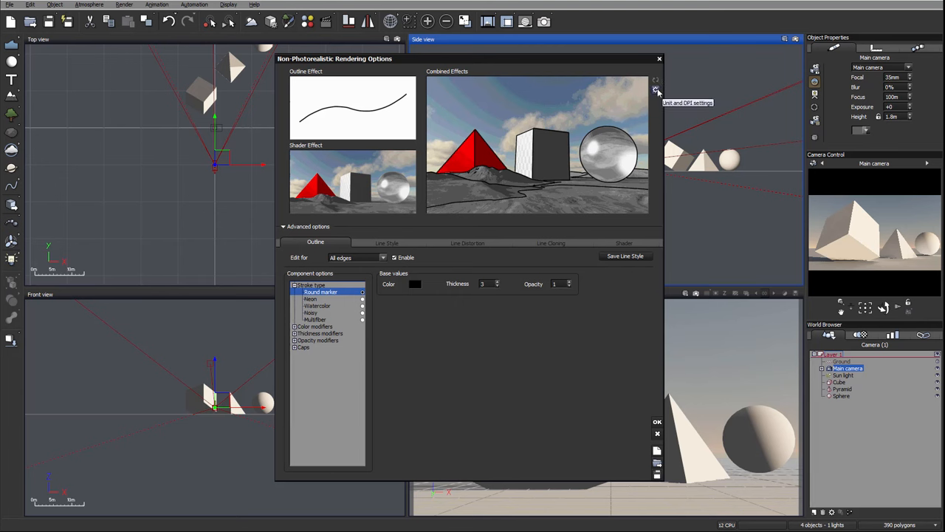
pyautogui.click(655, 90)
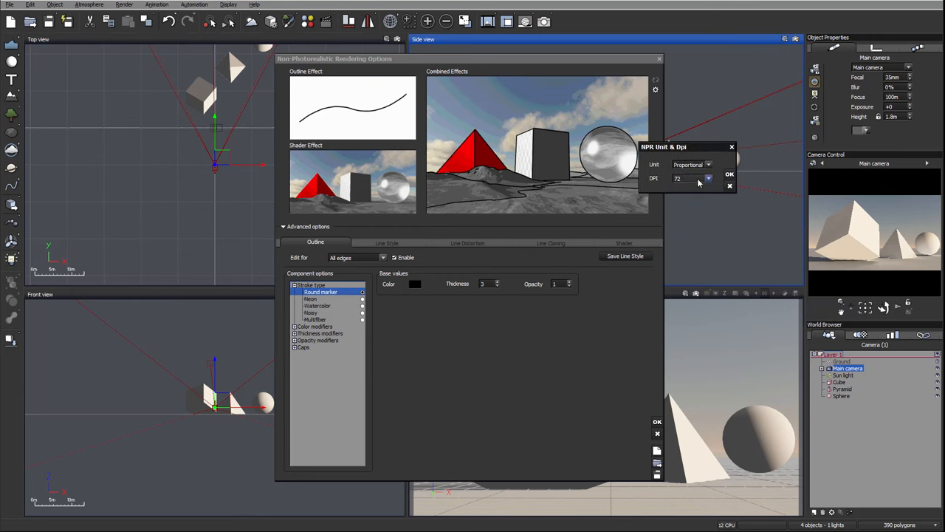
pyautogui.click(707, 179)
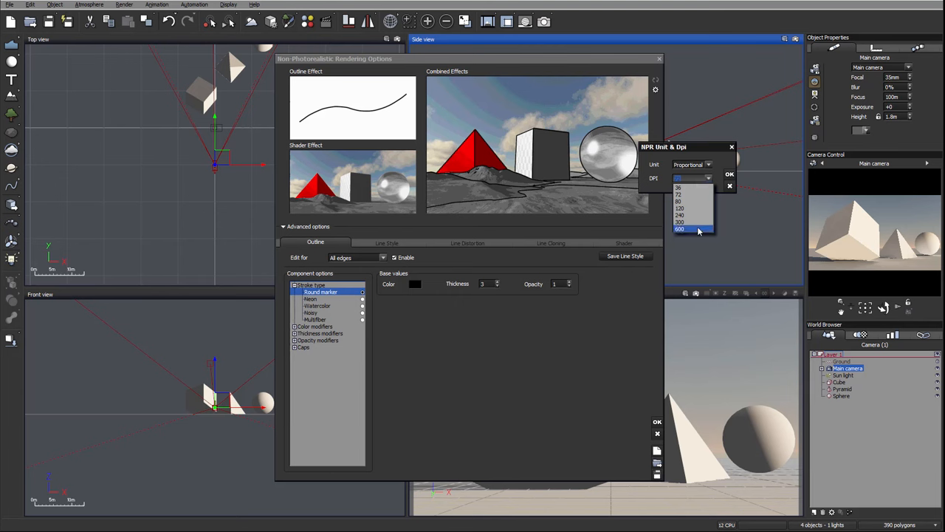
pyautogui.click(679, 229)
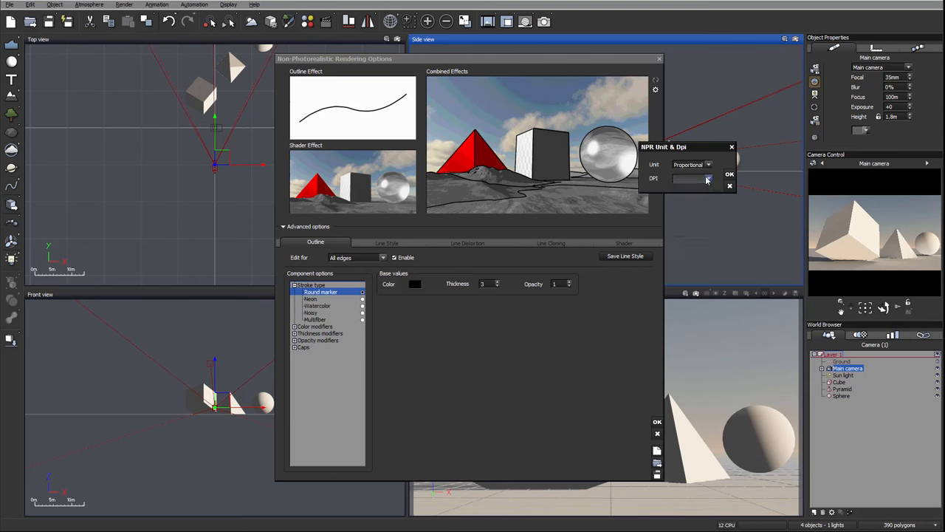
pyautogui.click(687, 177)
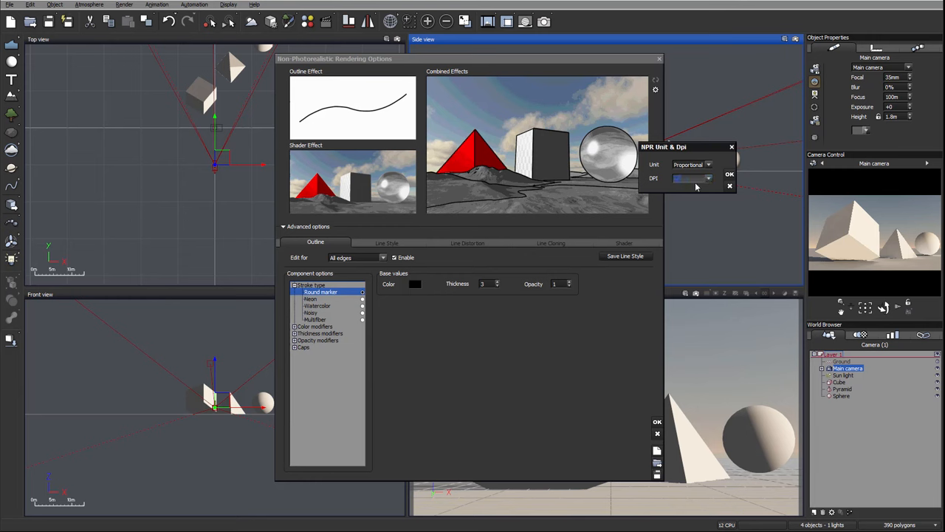
pyautogui.click(706, 165)
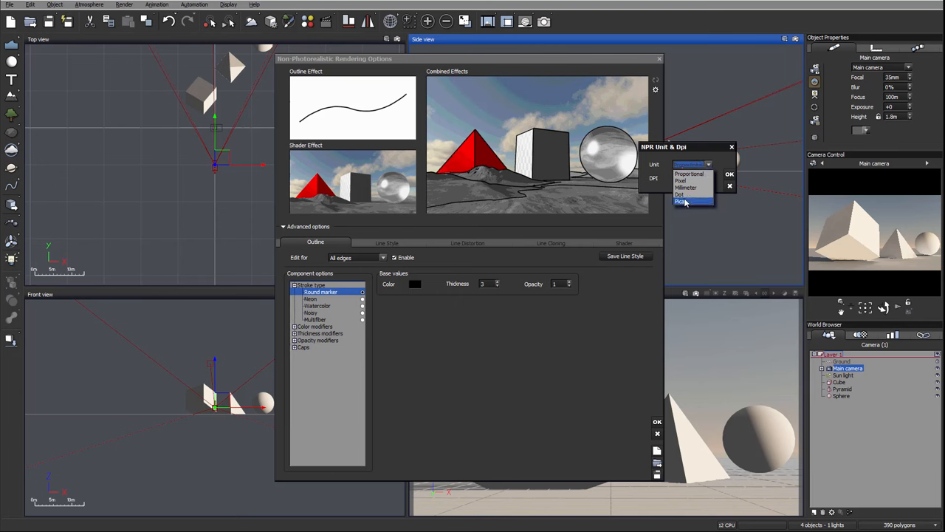
pyautogui.click(681, 201)
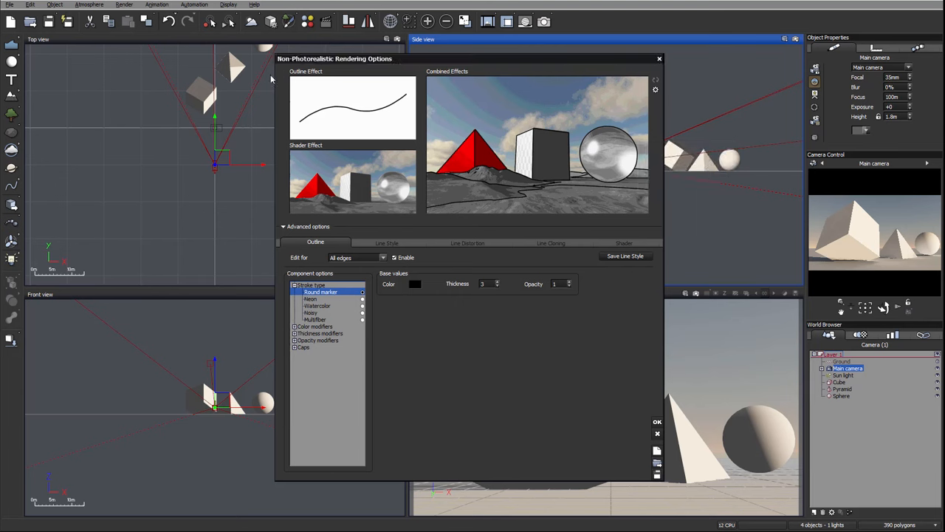
pyautogui.moveTo(411, 127)
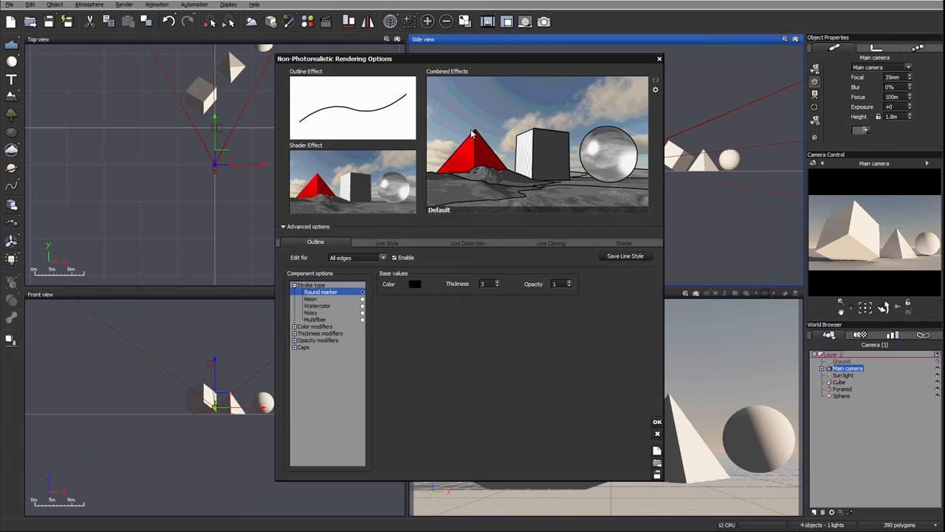
pyautogui.moveTo(540, 177)
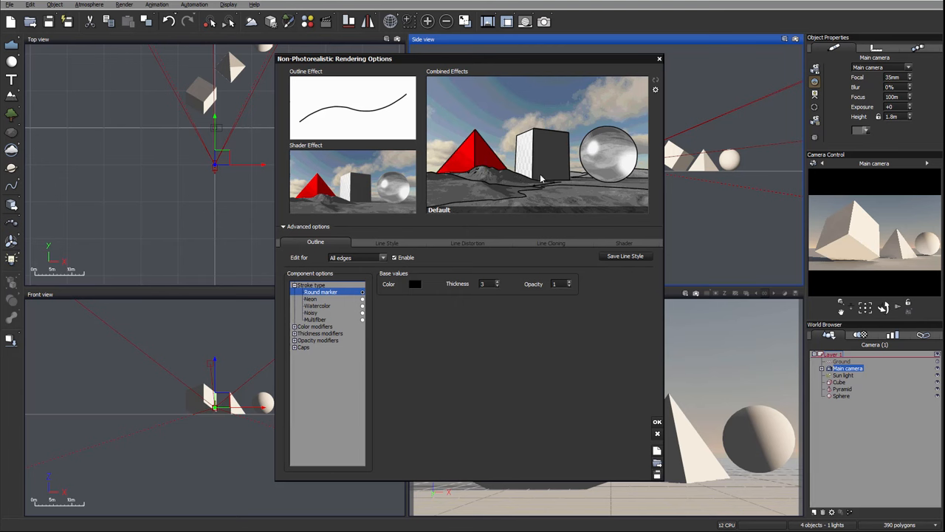
pyautogui.moveTo(554, 124)
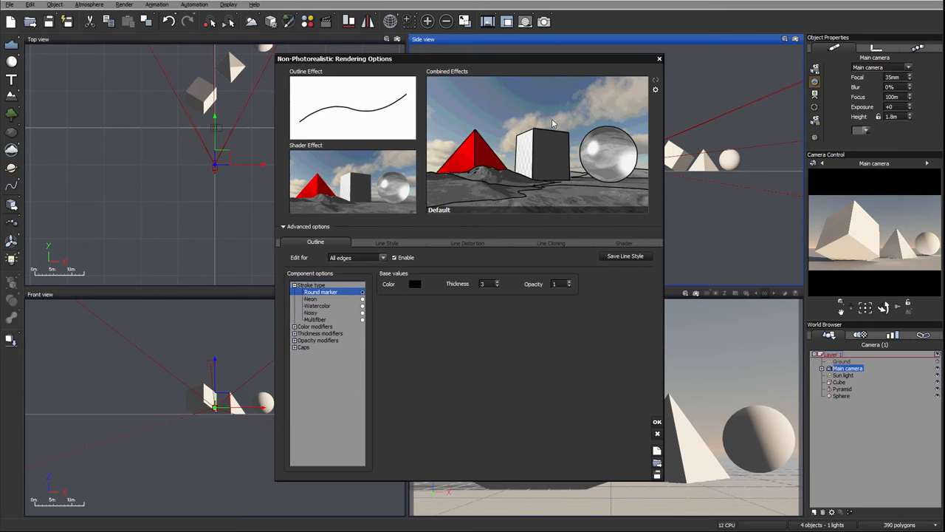
pyautogui.moveTo(496, 186)
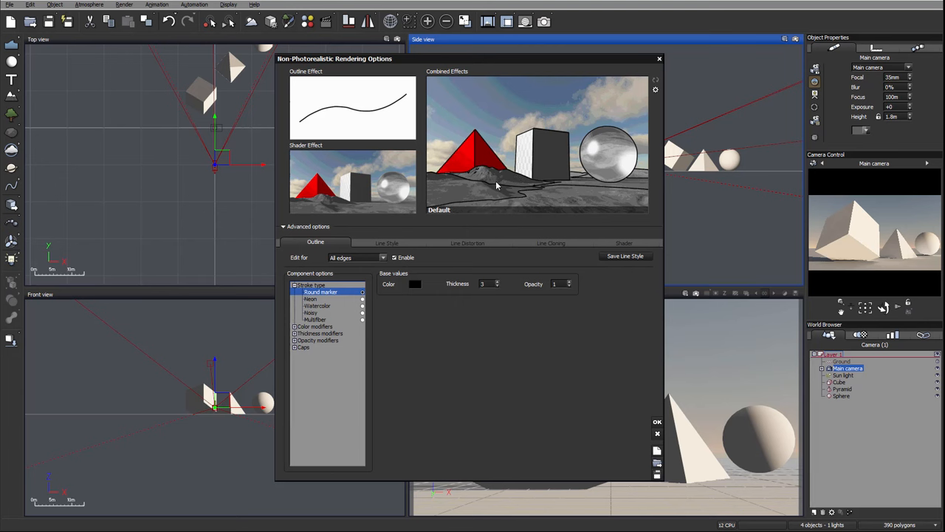
pyautogui.moveTo(466, 175)
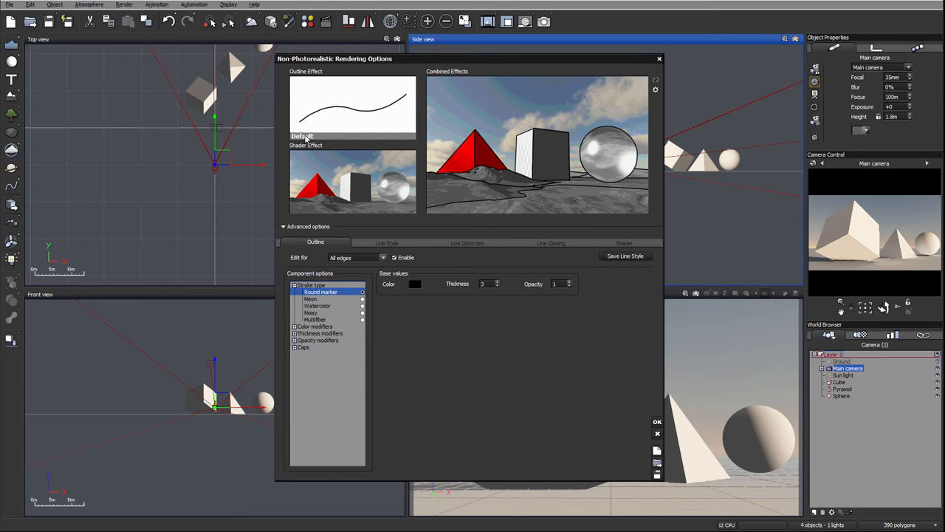
pyautogui.click(303, 135)
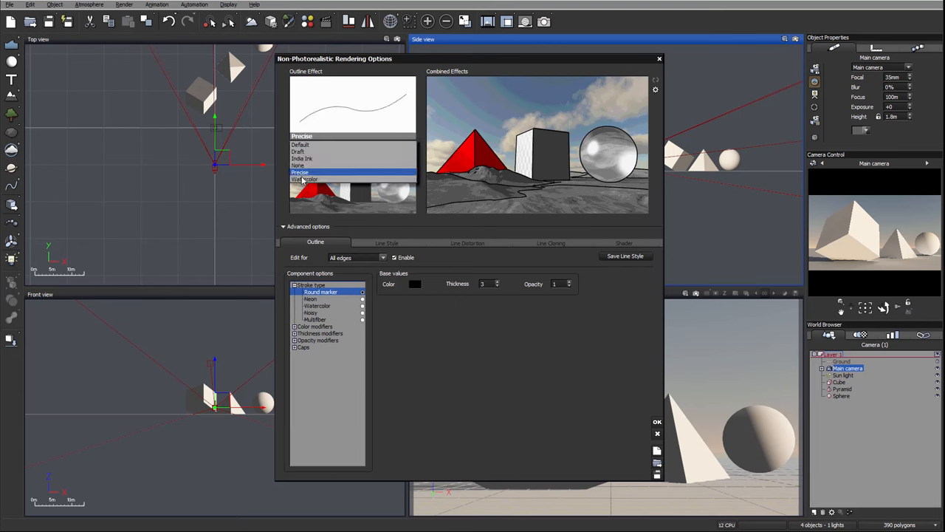
pyautogui.click(301, 158)
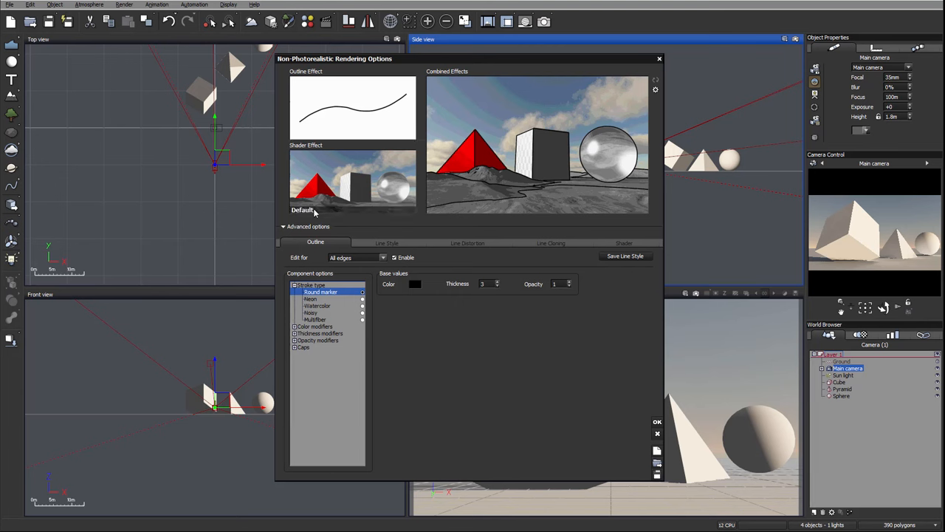
# Step: Preview the White Sheet and Texture Shader looks, then return the shader effect to Default
pyautogui.click(303, 210)
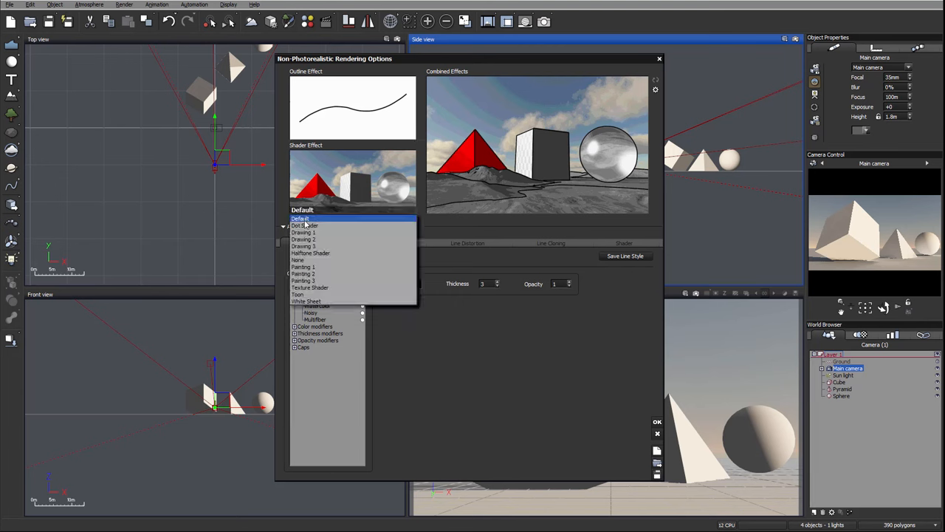
pyautogui.click(306, 302)
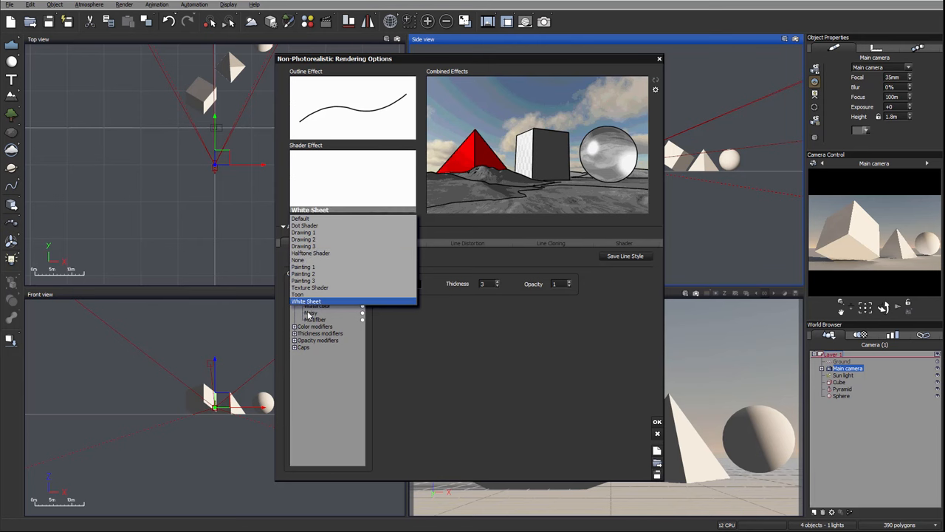
pyautogui.click(299, 294)
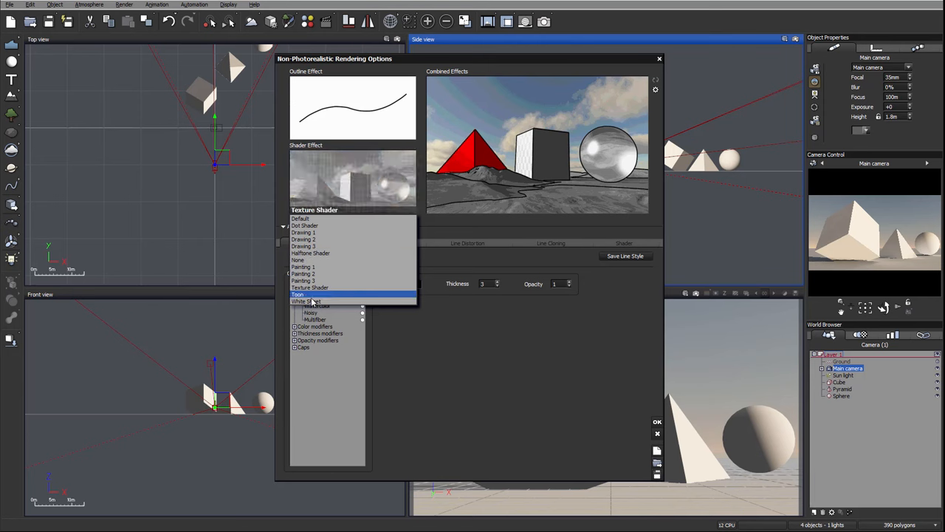
pyautogui.click(306, 302)
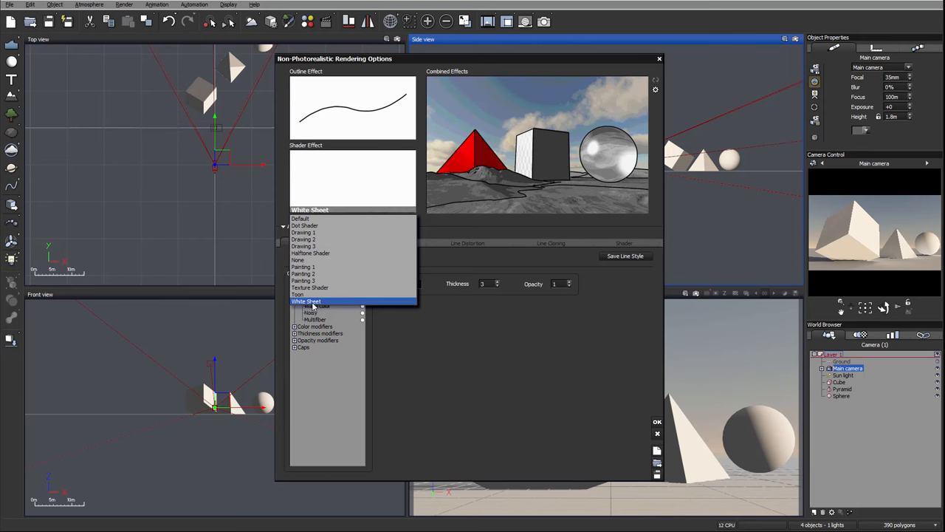
pyautogui.click(303, 218)
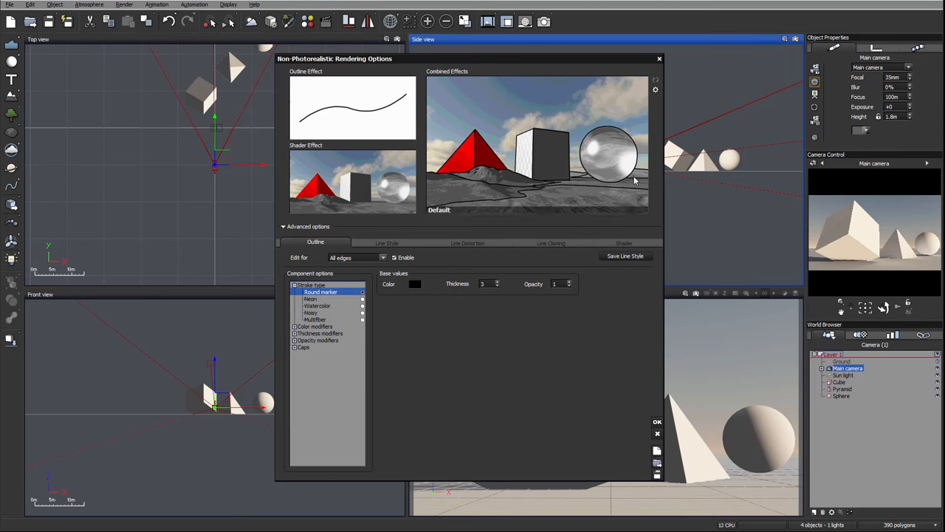
# Step: Preview the Blue Print preset from the combined effects list
pyautogui.click(440, 210)
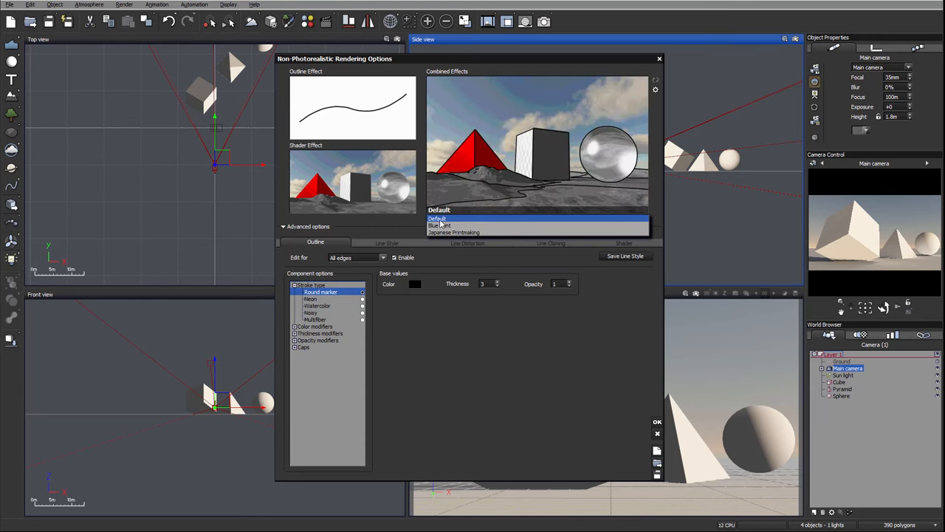
pyautogui.click(440, 224)
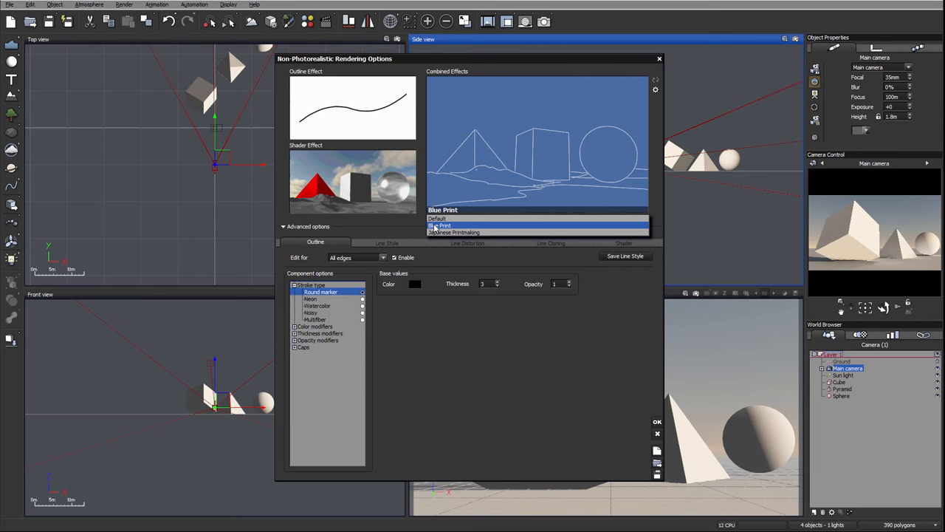
# Step: Switch the combined effect back to Default so the preview shows the normal scene
pyautogui.click(438, 219)
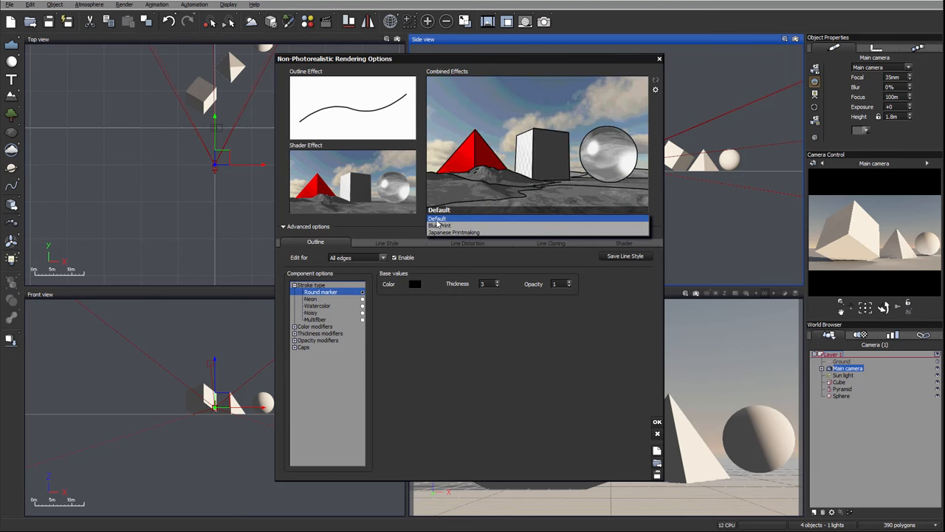
pyautogui.click(437, 218)
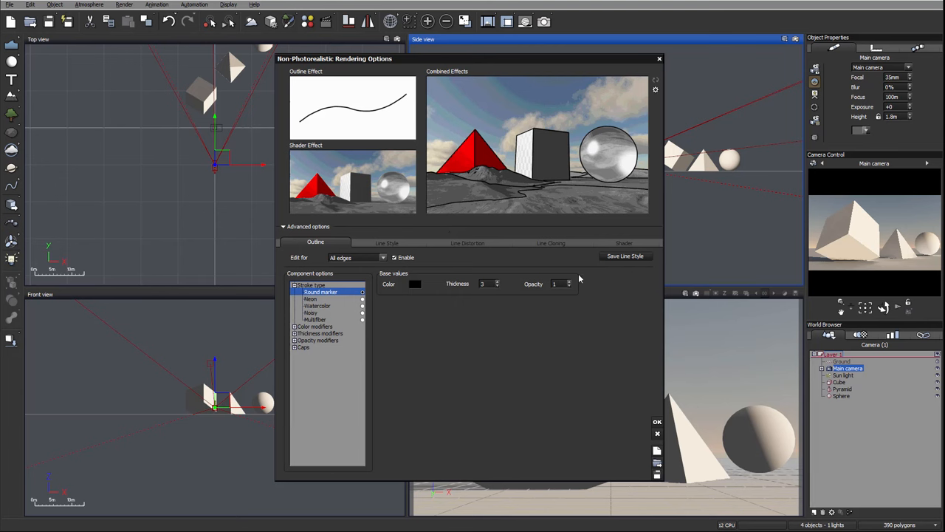
pyautogui.moveTo(435, 231)
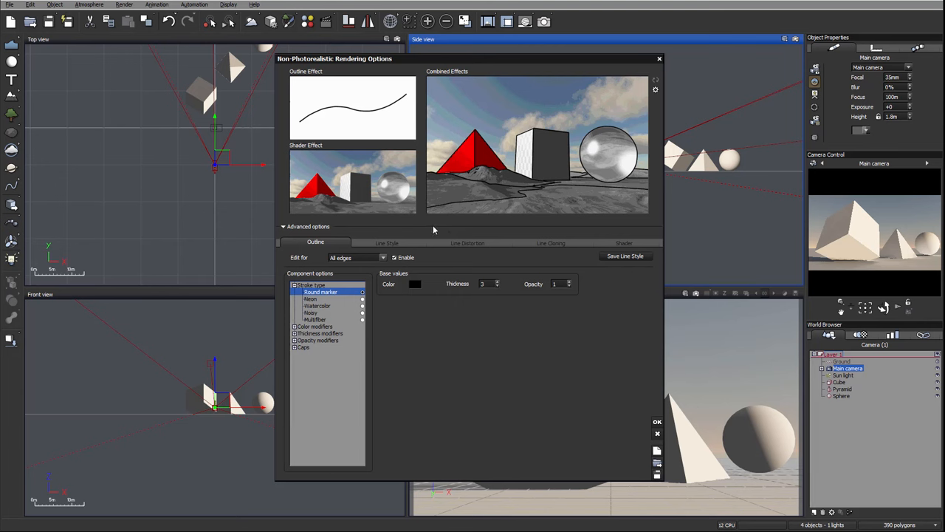
pyautogui.moveTo(437, 229)
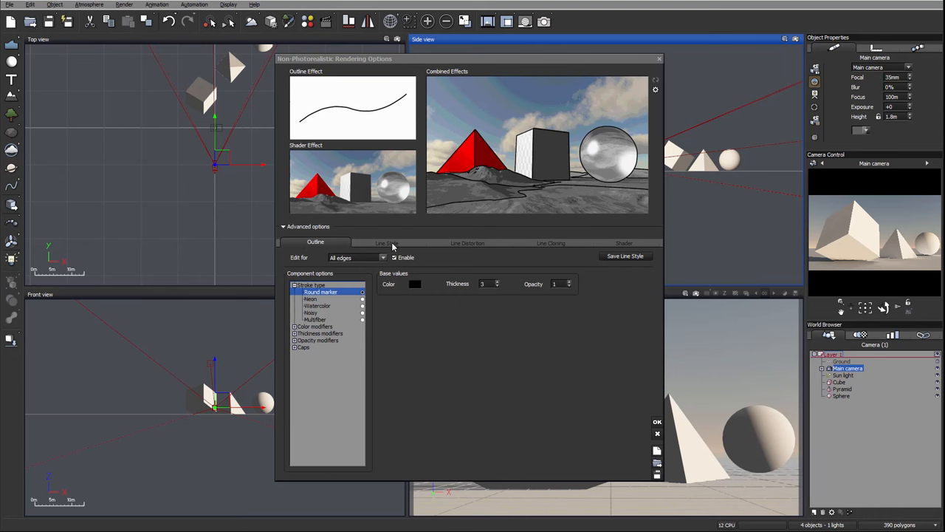
pyautogui.moveTo(560, 252)
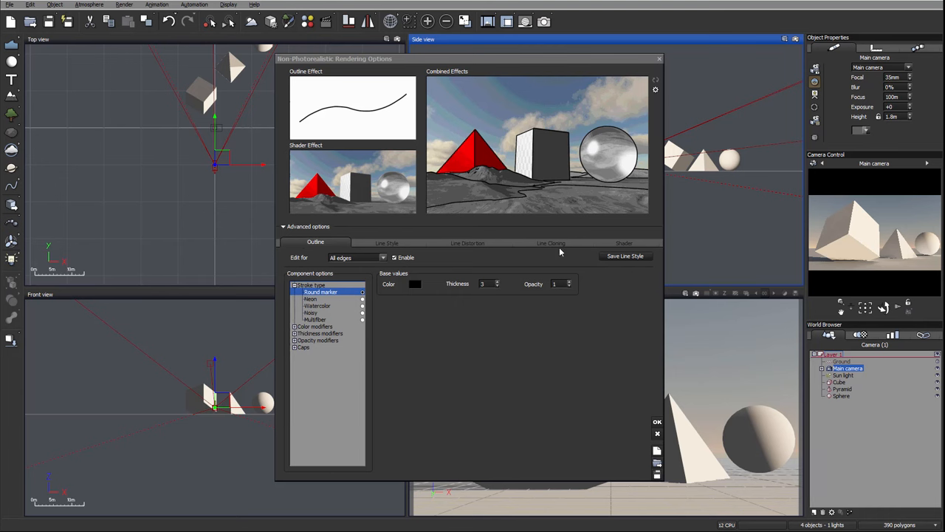
pyautogui.moveTo(650, 251)
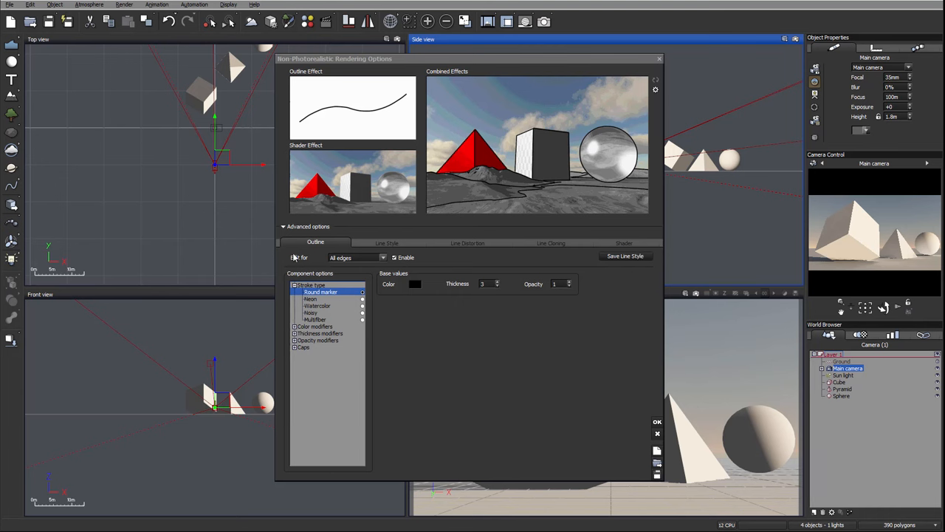
pyautogui.moveTo(298, 260)
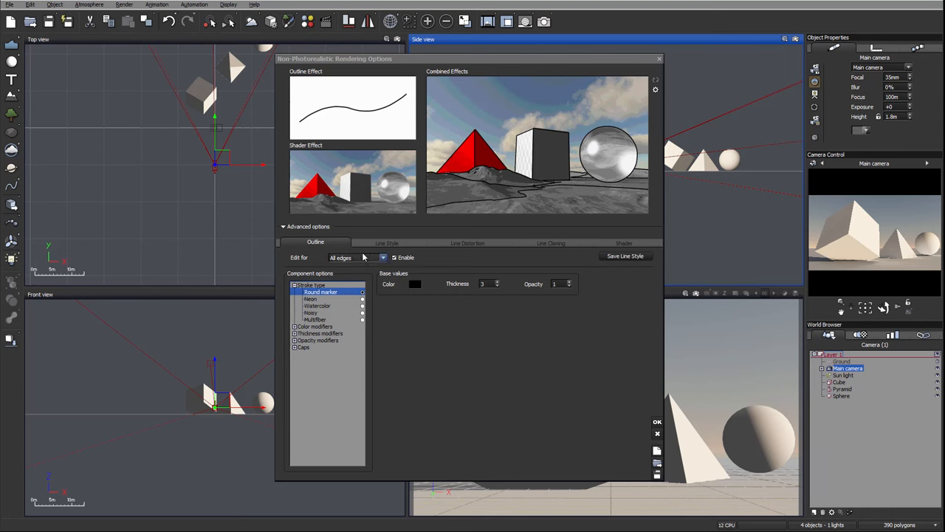
# Step: Keep outline edits applying to All edges and switch the outline effect off
pyautogui.click(357, 257)
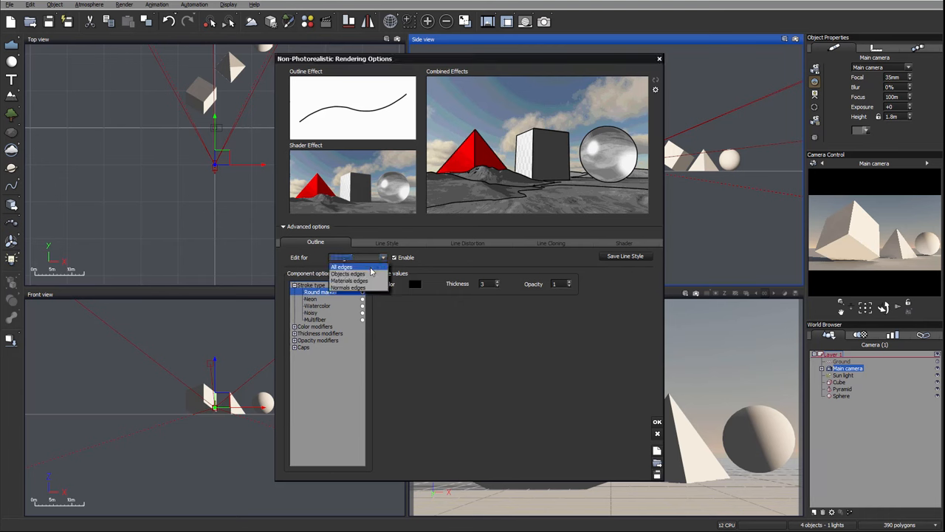
pyautogui.moveTo(348, 273)
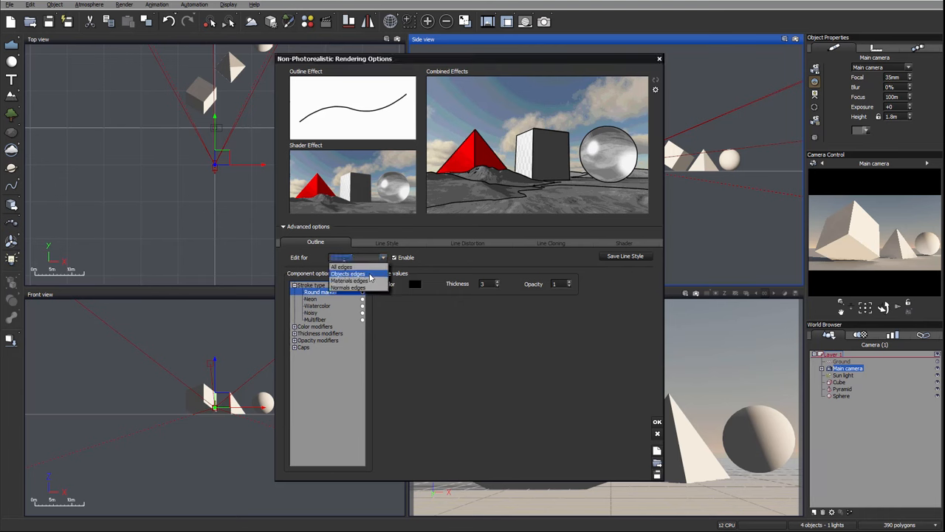
pyautogui.moveTo(369, 286)
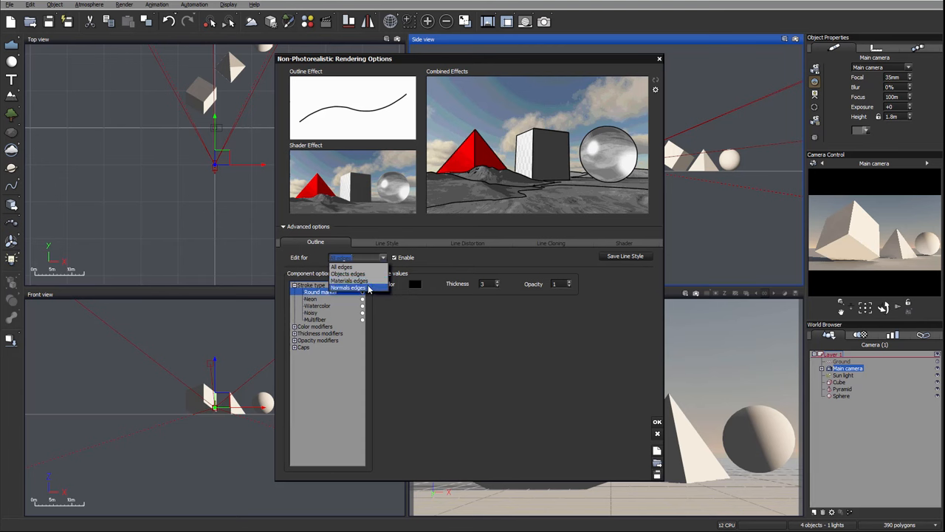
pyautogui.moveTo(347, 273)
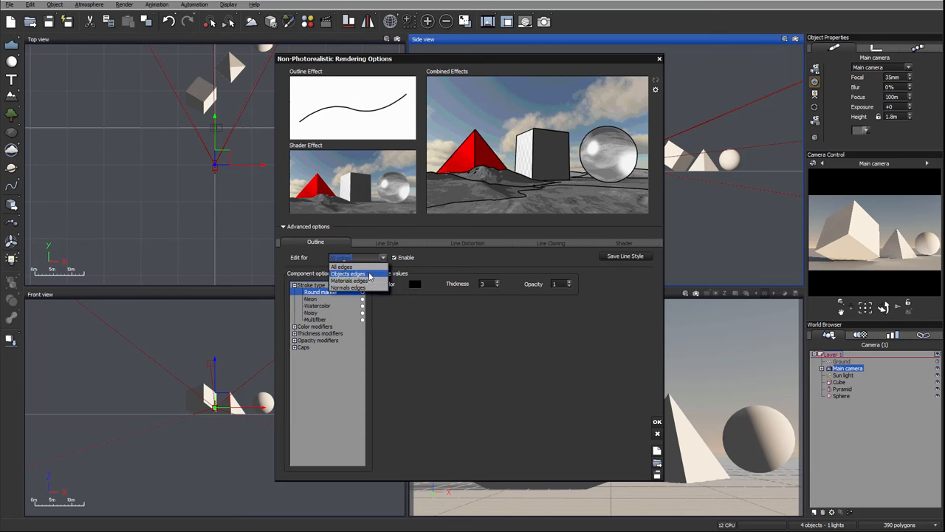
pyautogui.moveTo(341, 266)
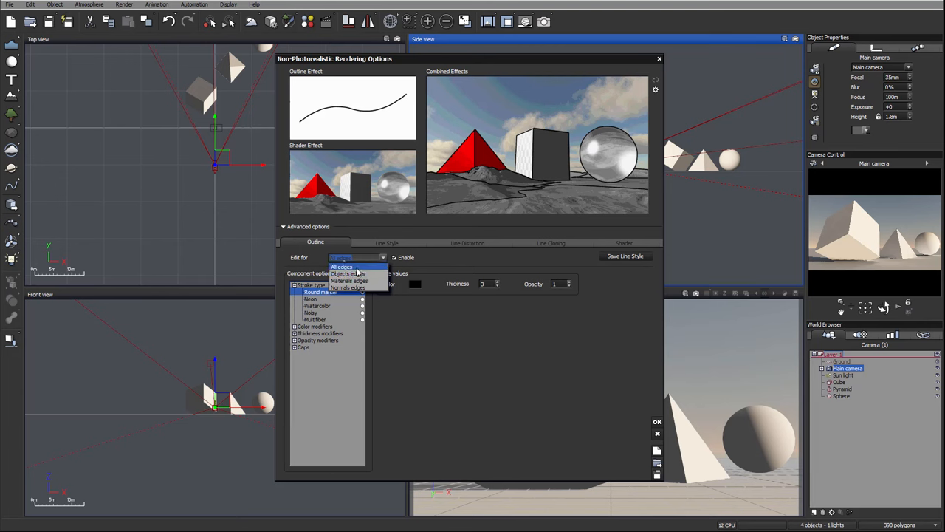
pyautogui.click(343, 266)
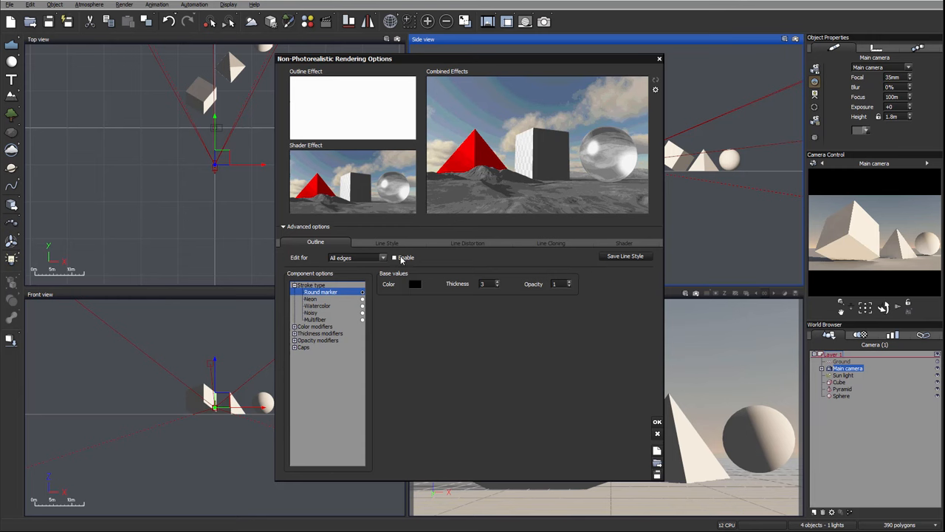
# Step: Re-enable the outline at 0.5 opacity, keeping Custom for both outline and combined effects
pyautogui.click(394, 257)
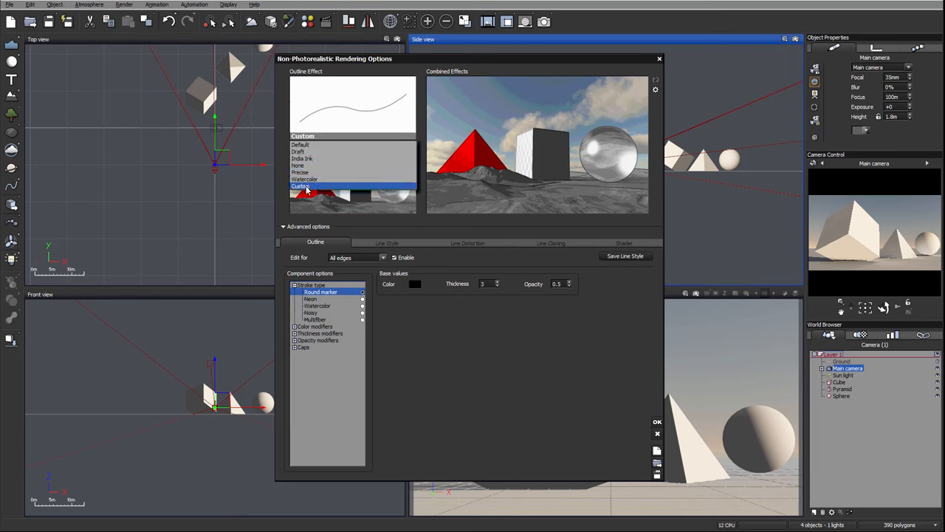
pyautogui.click(301, 186)
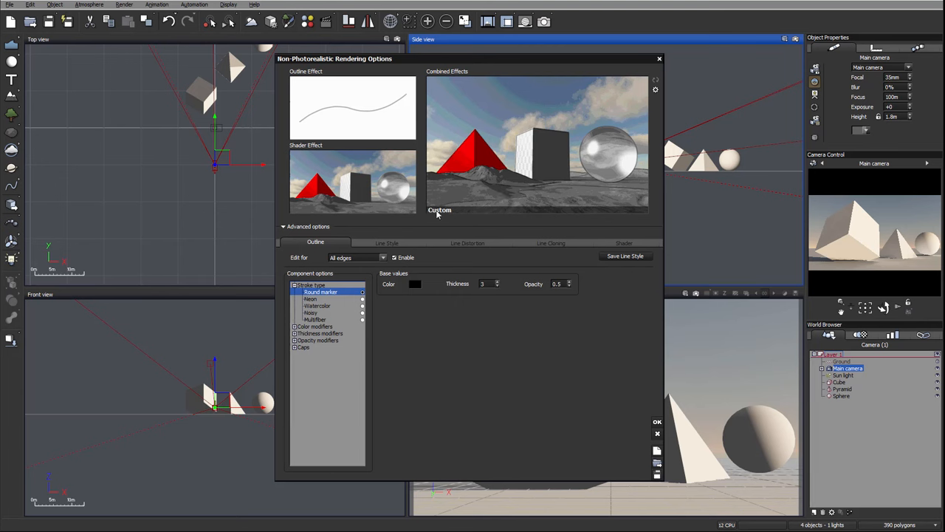
pyautogui.click(440, 210)
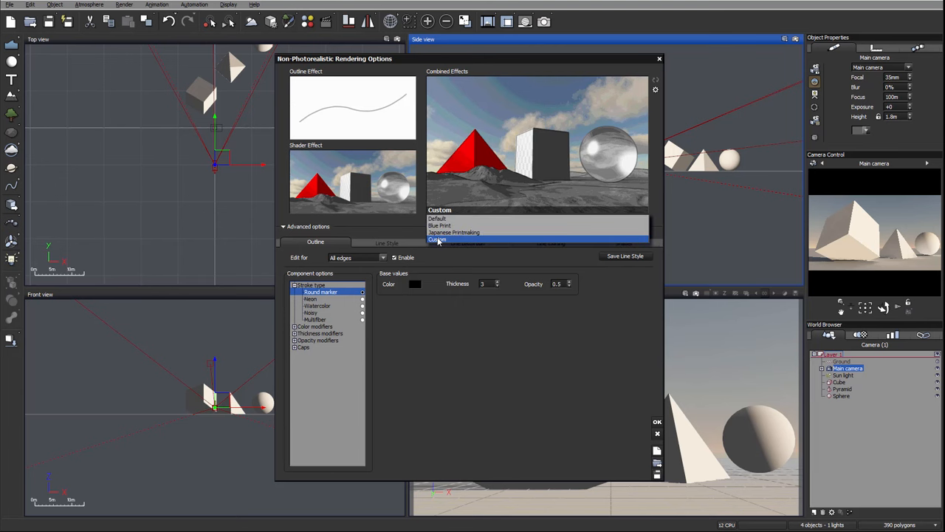
pyautogui.click(437, 239)
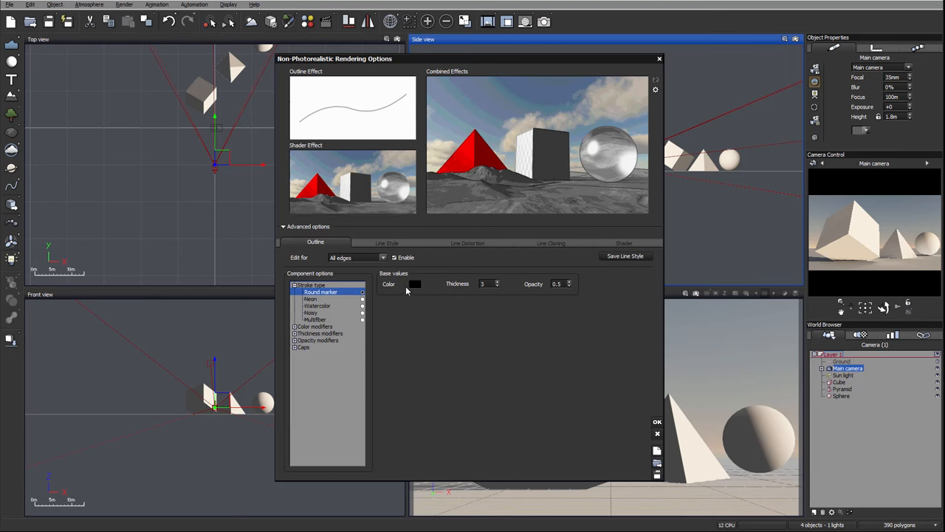
# Step: Pick red in the Color Selection dialog as the outline colour
pyautogui.click(415, 284)
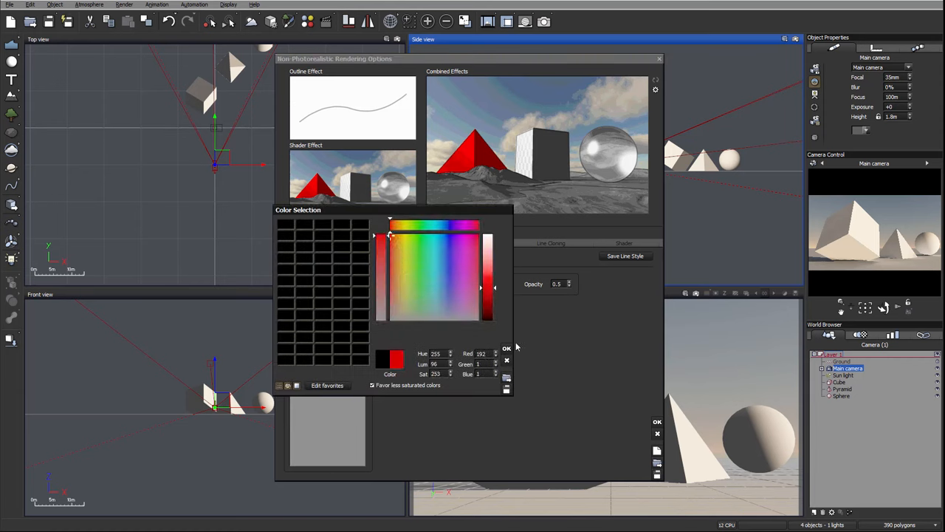
pyautogui.click(506, 348)
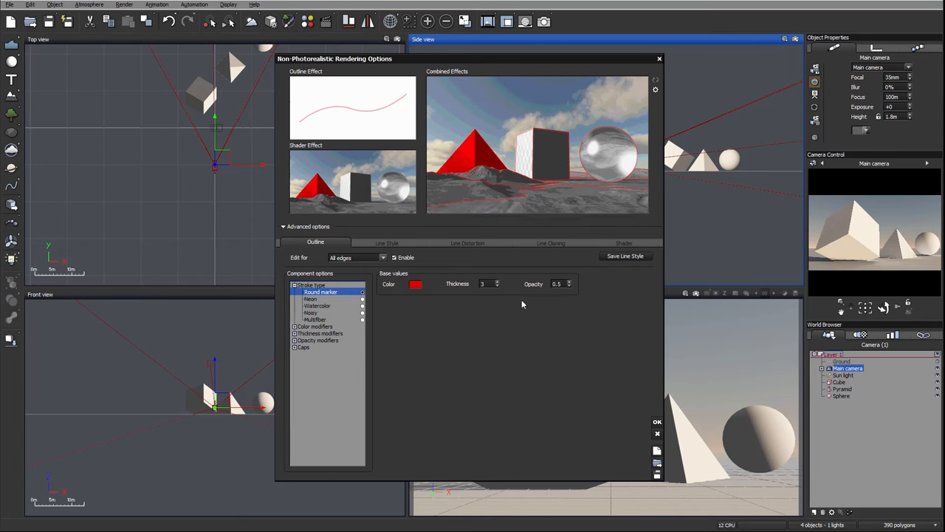
pyautogui.moveTo(431, 310)
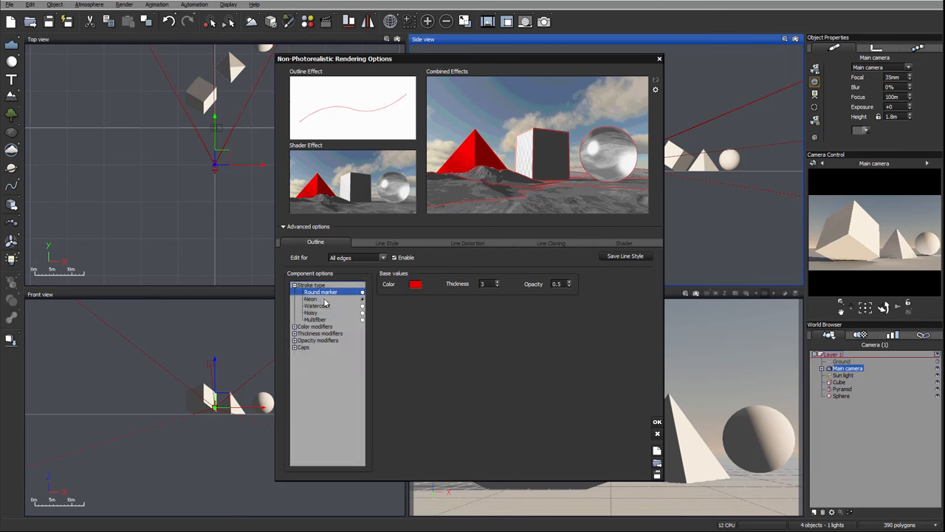
# Step: Look at the Noisy and Watercolor stroke types, then settle on the Neon stroke
pyautogui.click(310, 298)
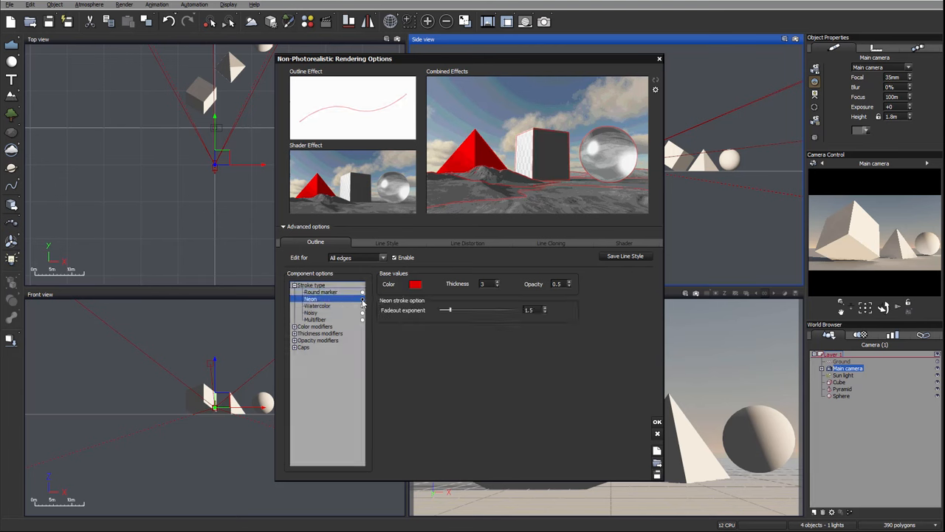
pyautogui.click(312, 313)
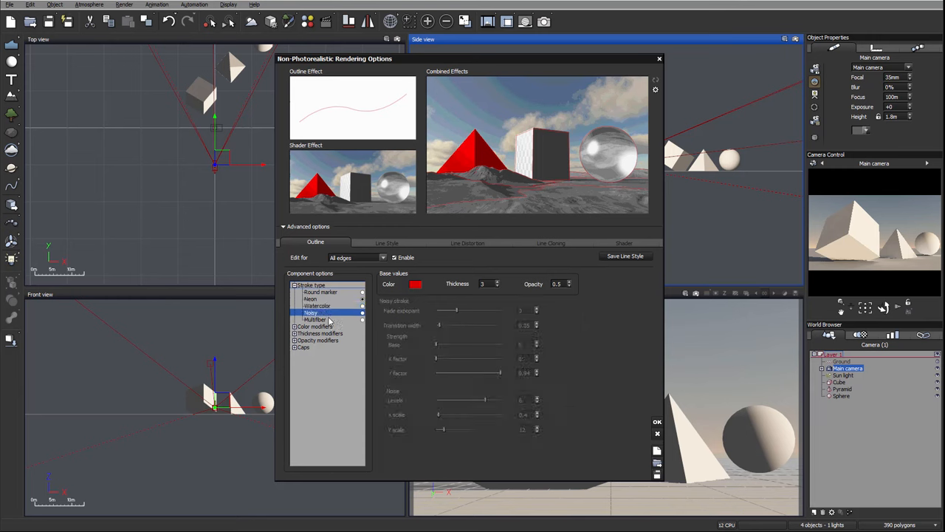
pyautogui.click(318, 306)
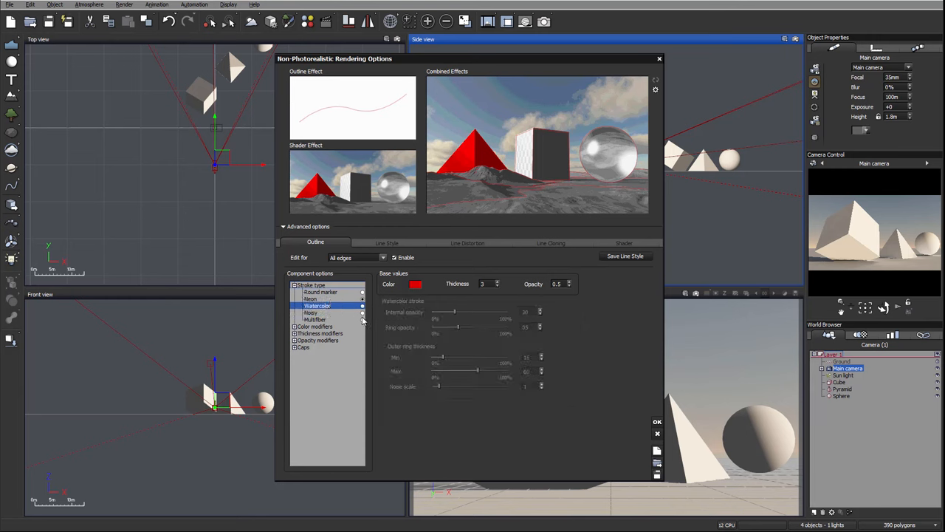
pyautogui.click(311, 298)
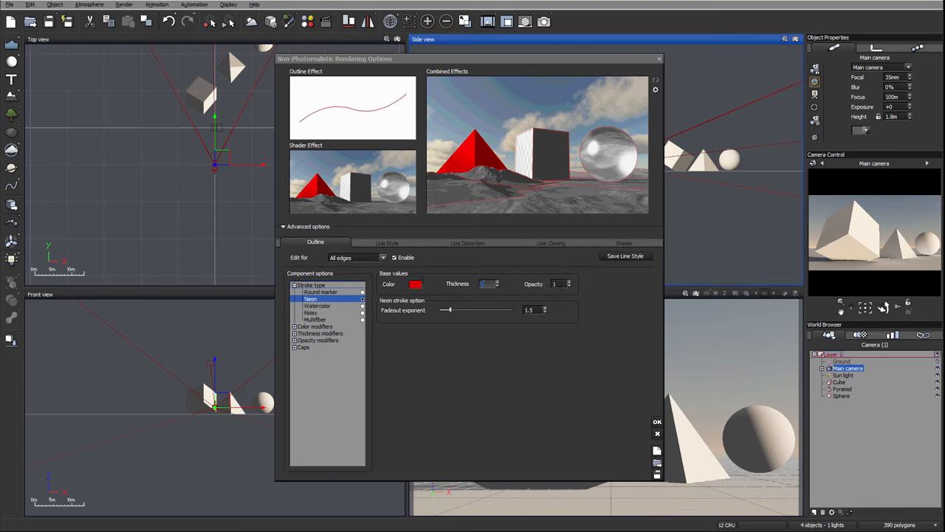
# Step: Set the neon stroke thickness to 10 then 5, with the fadeout exponent at 2.84
pyautogui.write('10')
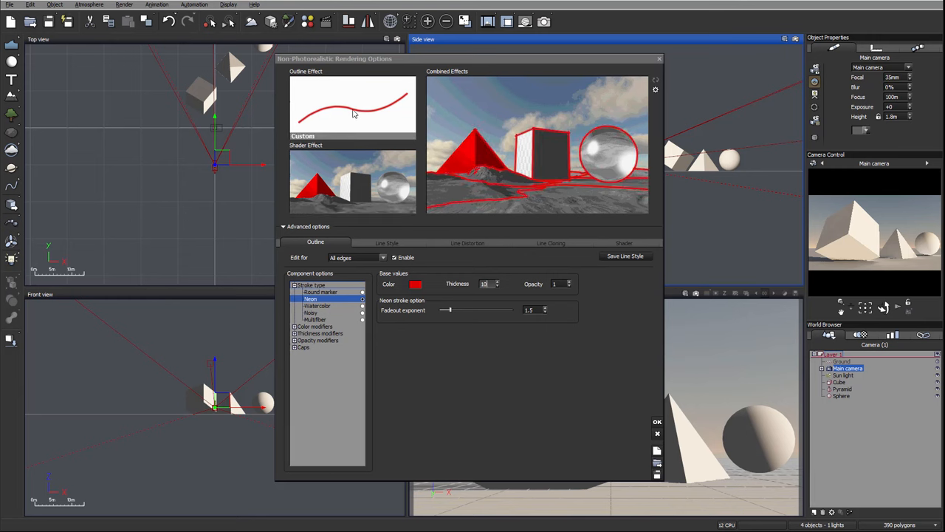
pyautogui.moveTo(369, 116)
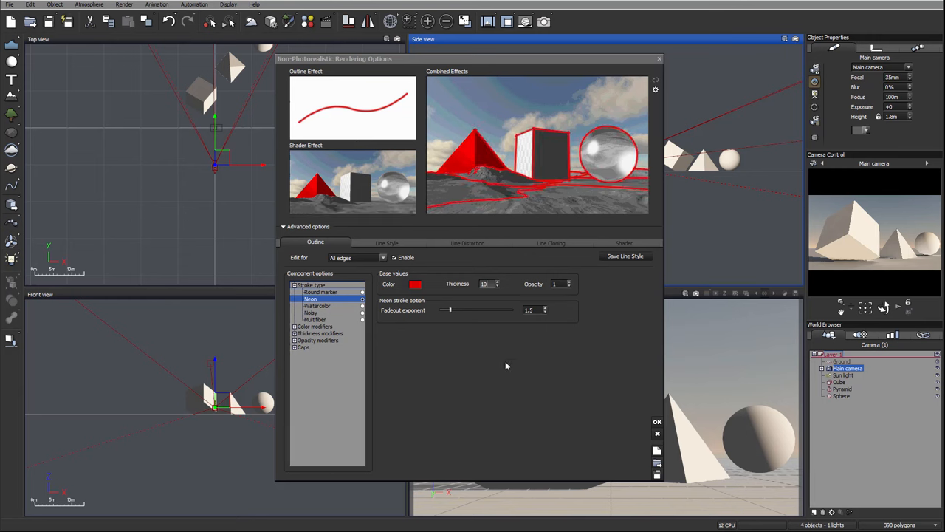
pyautogui.moveTo(446, 310); pyautogui.dragTo(461, 310)
pyautogui.write('25')
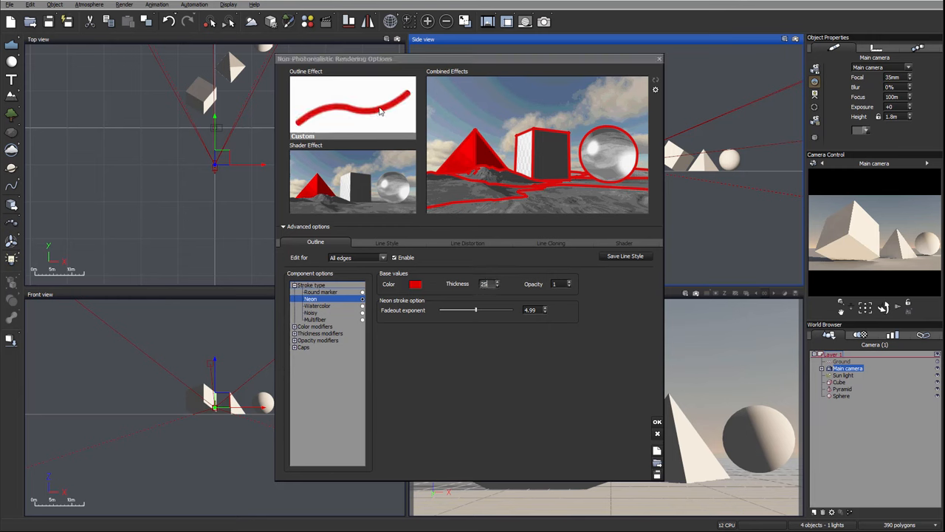
pyautogui.moveTo(476, 310); pyautogui.dragTo(479, 310)
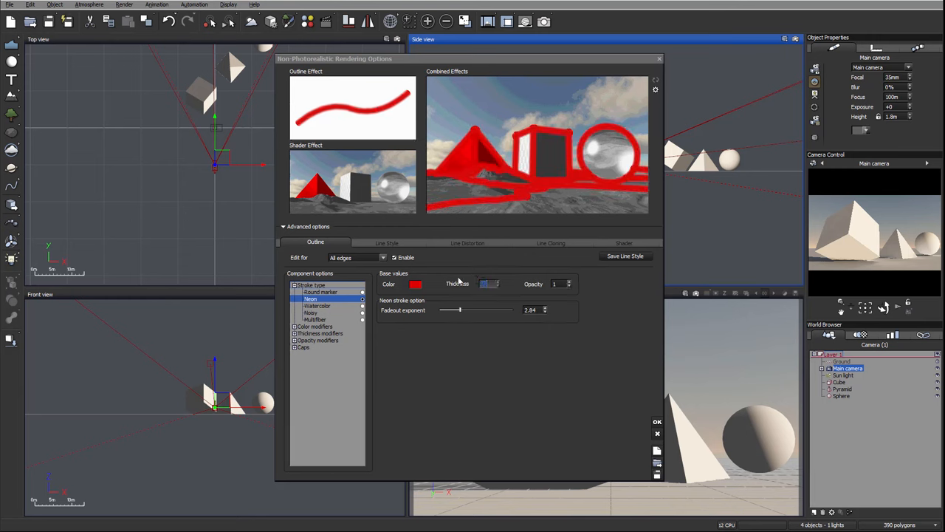
pyautogui.write('5')
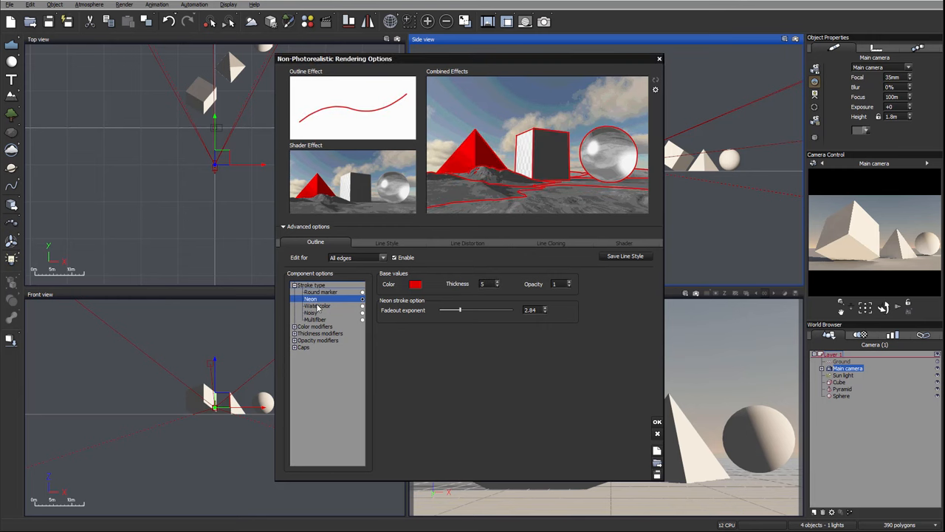
# Step: Switch the outline stroke type to Watercolor
pyautogui.click(316, 304)
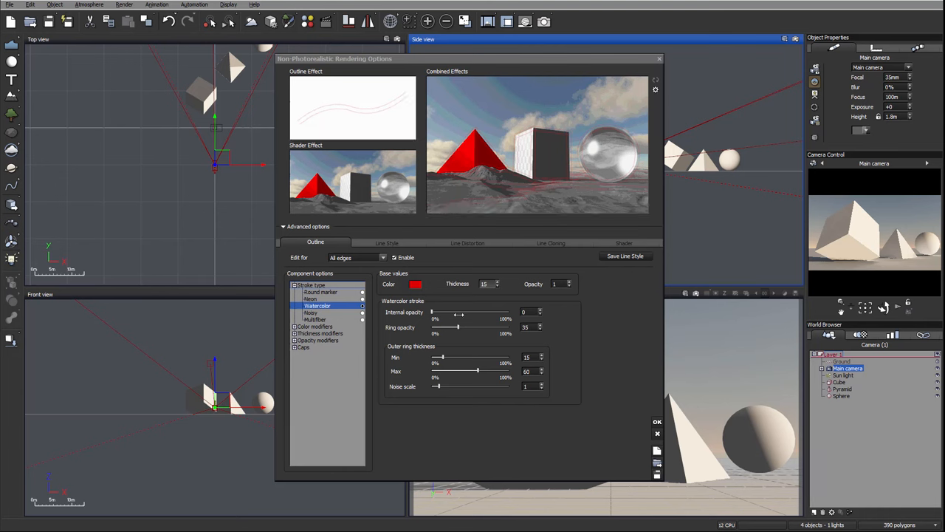
pyautogui.moveTo(369, 113)
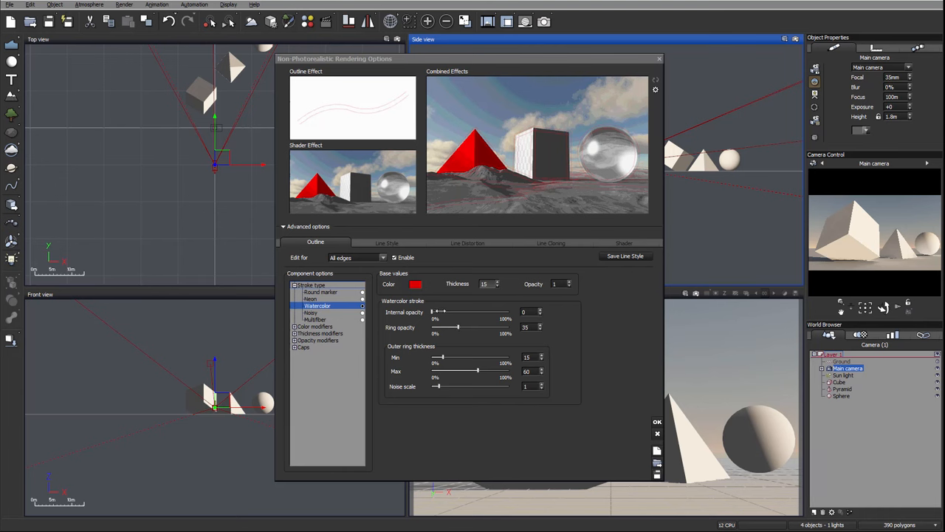
# Step: Adjust the watercolor internal opacity, ring opacity and min/max outer ring thickness sliders
pyautogui.moveTo(436, 312); pyautogui.dragTo(455, 311)
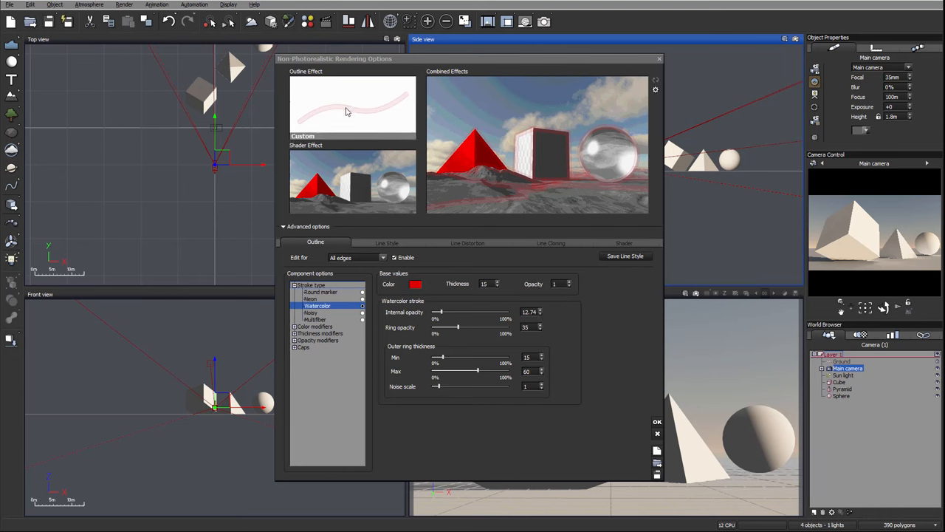
pyautogui.moveTo(405, 103)
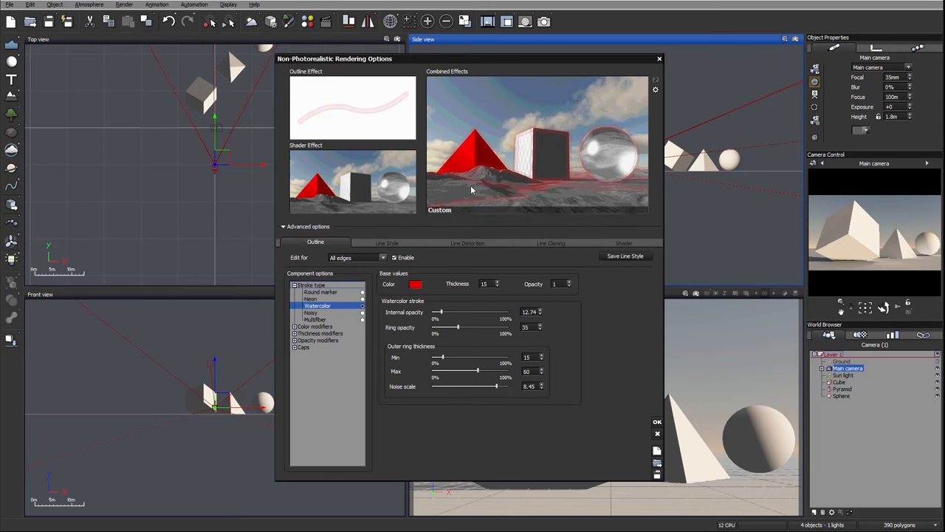
pyautogui.moveTo(514, 204)
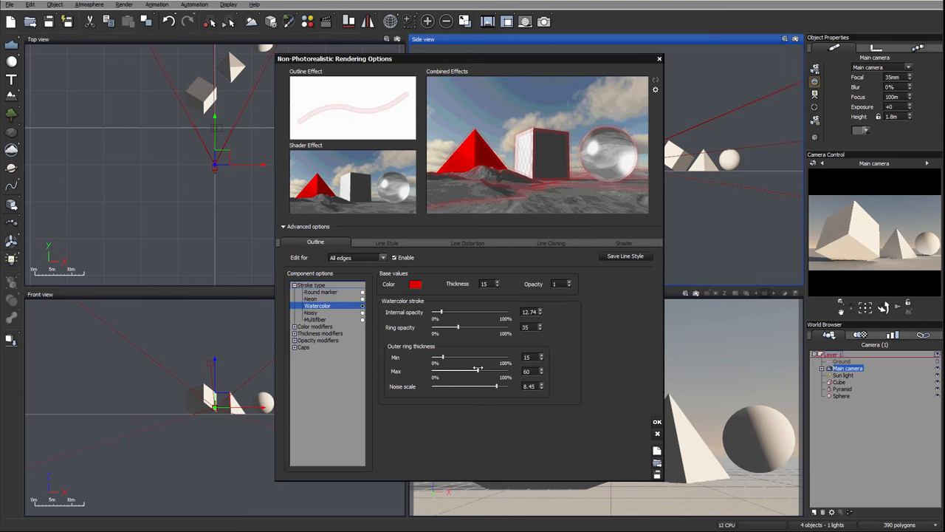
pyautogui.moveTo(443, 371); pyautogui.dragTo(497, 371)
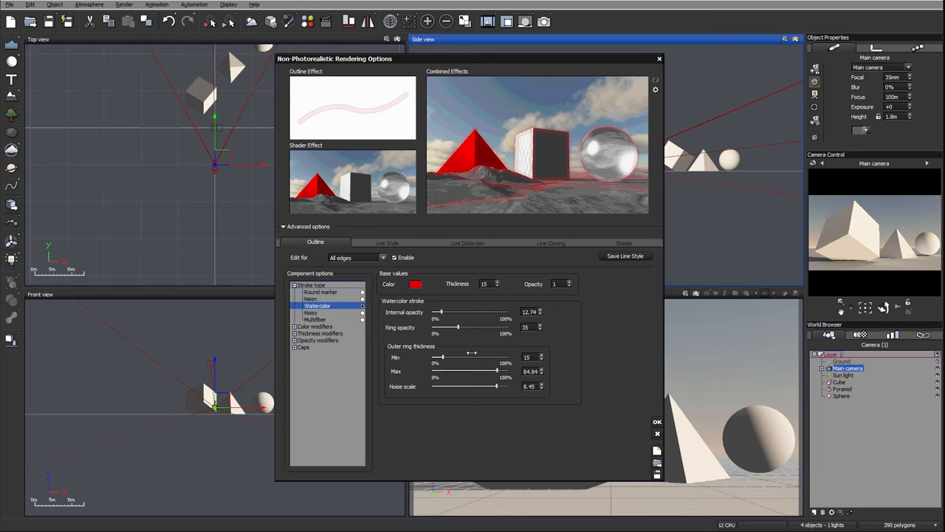
pyautogui.moveTo(473, 356); pyautogui.dragTo(464, 356)
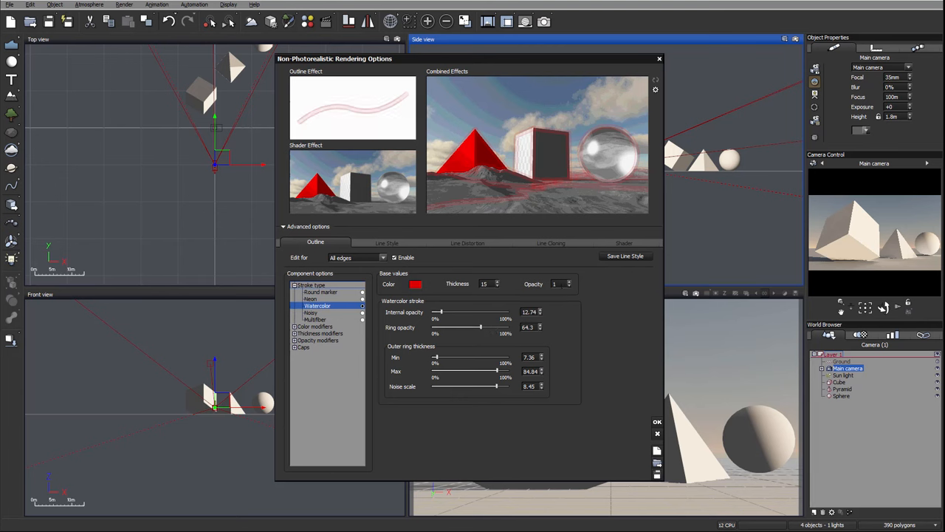
pyautogui.moveTo(440, 312); pyautogui.dragTo(471, 312)
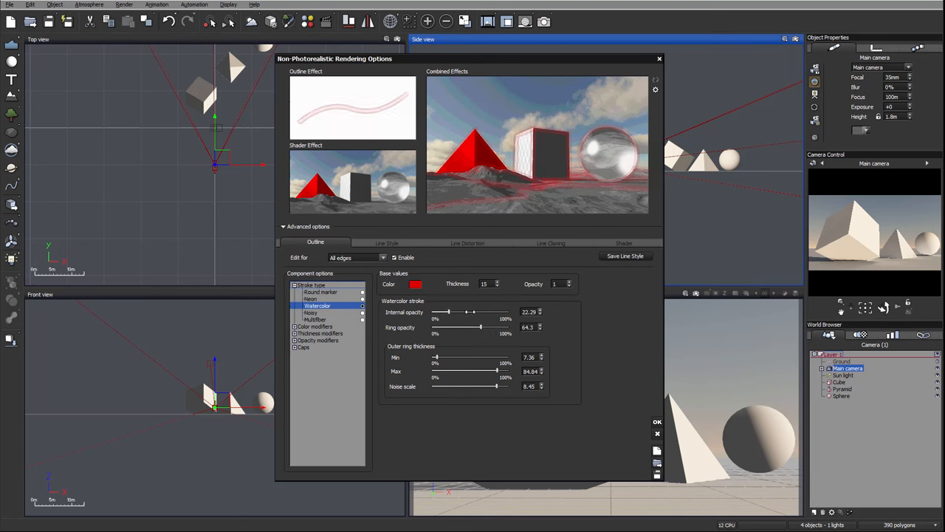
pyautogui.moveTo(481, 326); pyautogui.dragTo(470, 327)
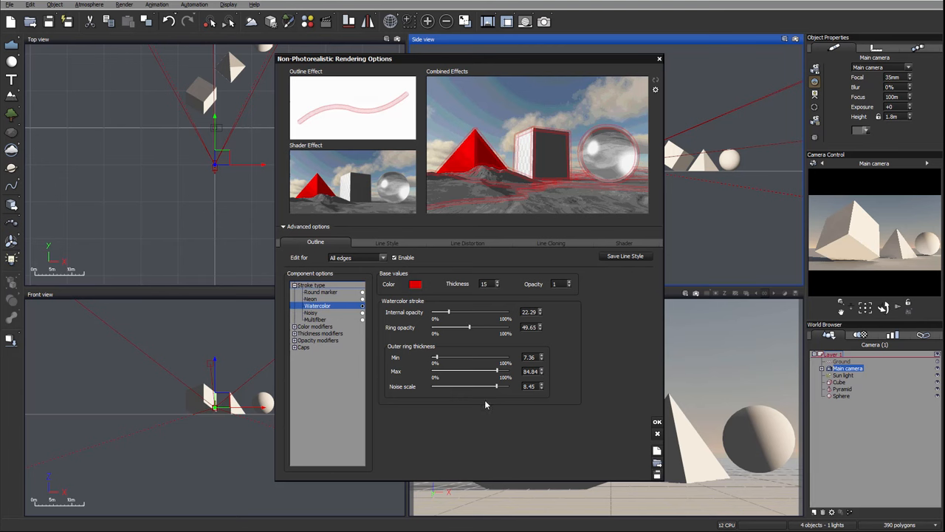
pyautogui.moveTo(470, 339)
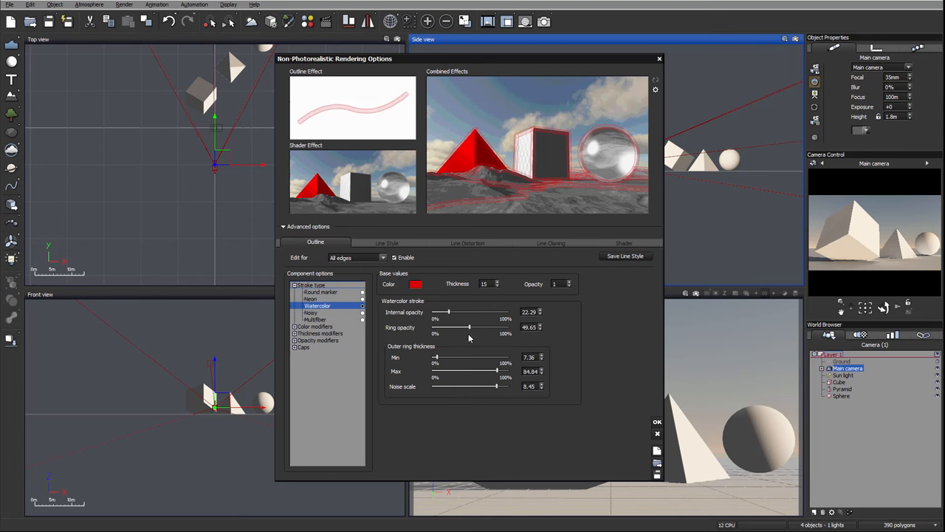
pyautogui.moveTo(520, 353)
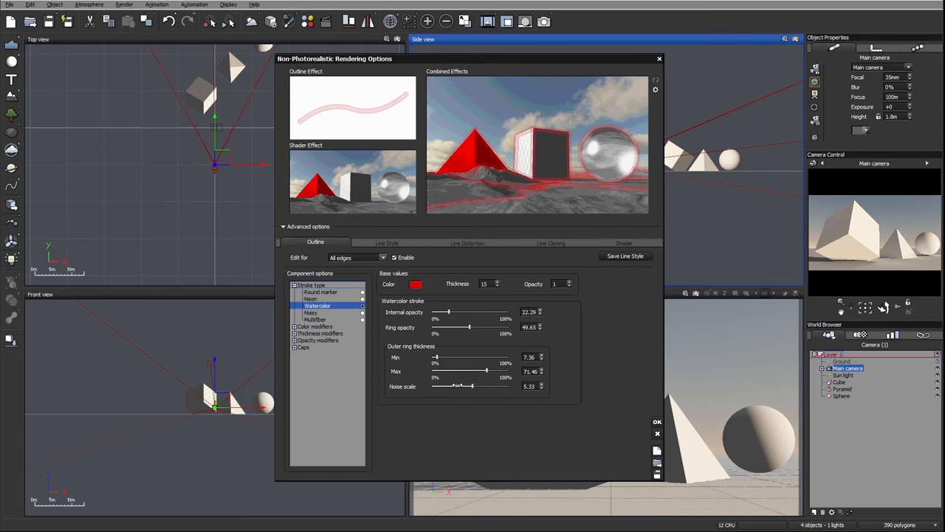
# Step: Tone down the ring opacity and outer ring max further and set thickness to 5
pyautogui.moveTo(487, 371); pyautogui.dragTo(467, 371)
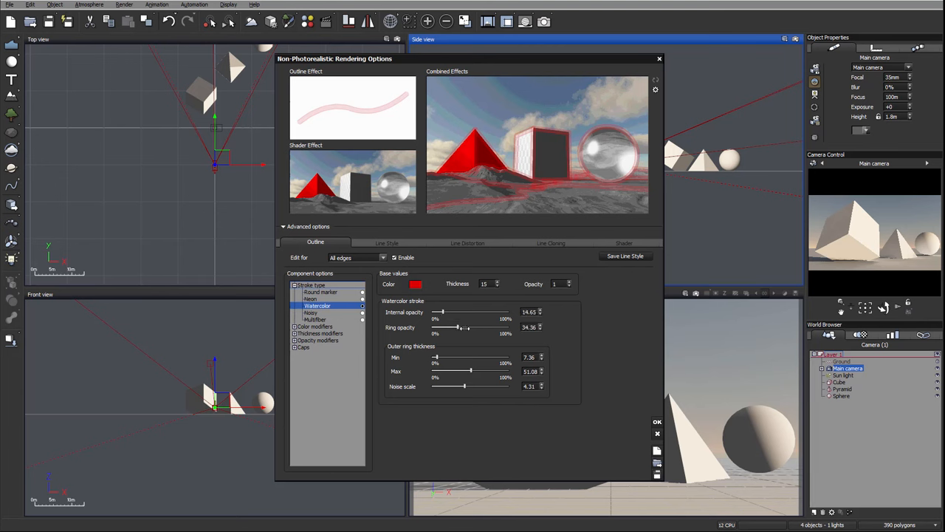
pyautogui.moveTo(457, 328); pyautogui.dragTo(452, 327)
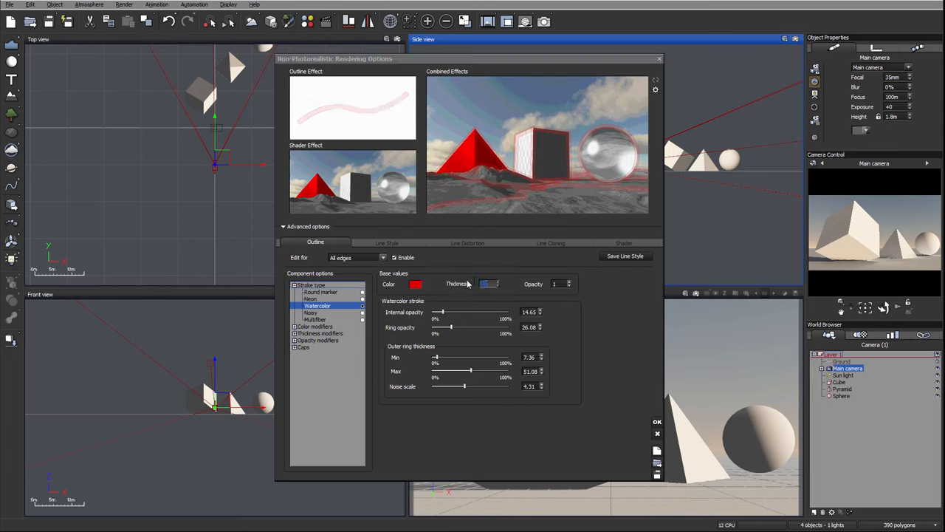
pyautogui.write('5')
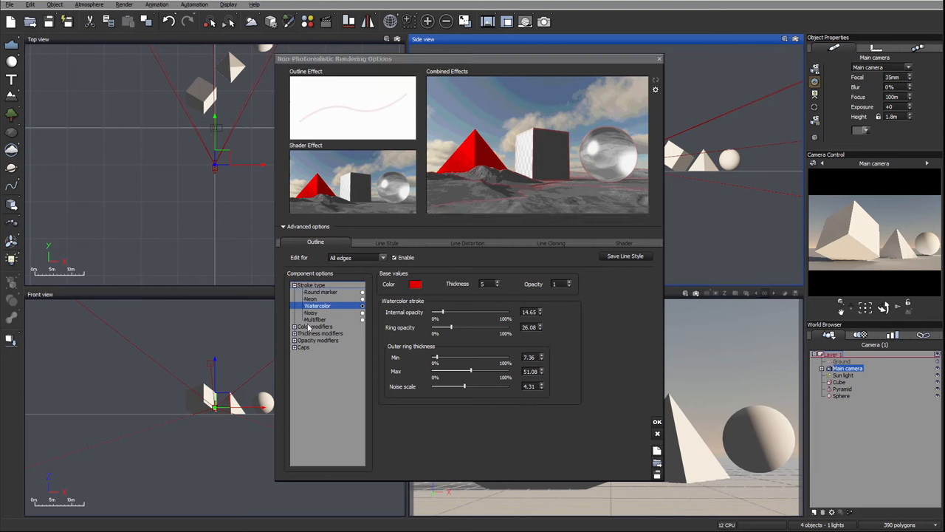
# Step: Select the Noisy stroke type and set its thickness to 15
pyautogui.click(311, 313)
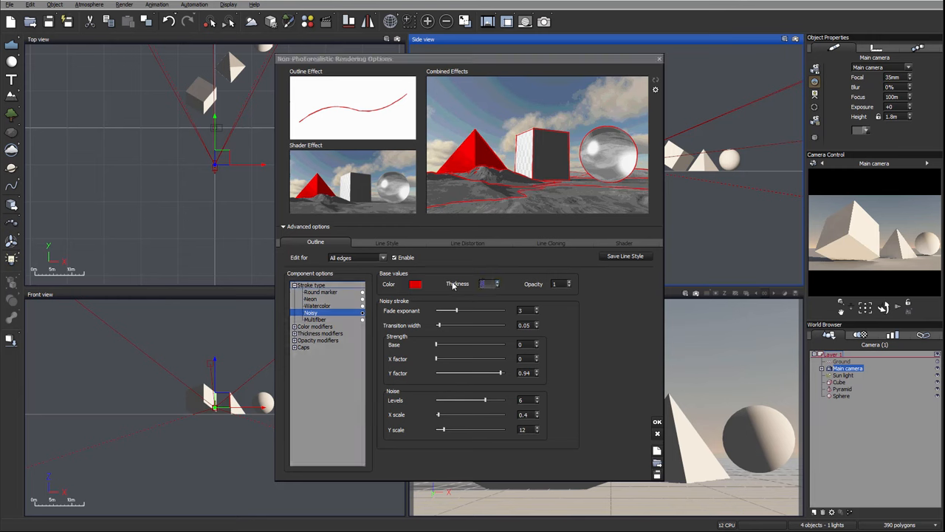
pyautogui.write('15')
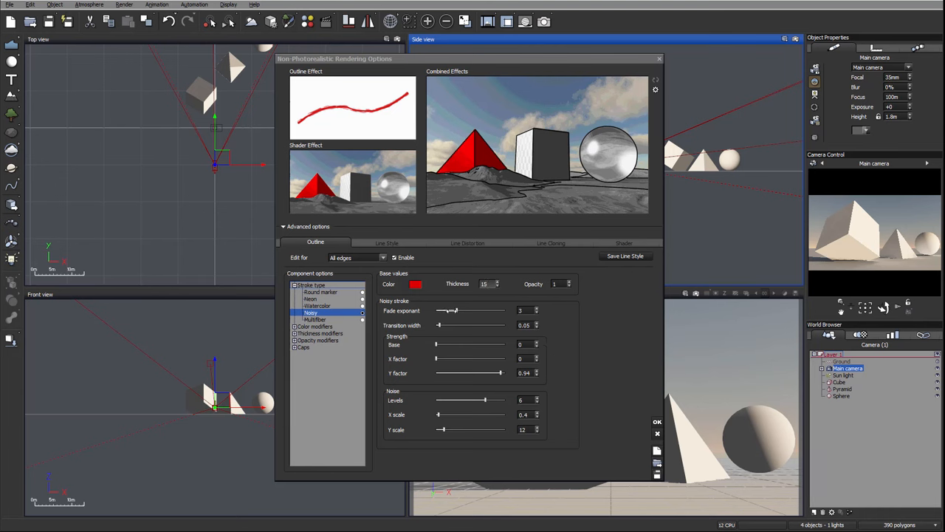
# Step: Raise the noisy stroke's fade exponent and work the transition width up to about 0.91
pyautogui.moveTo(452, 310); pyautogui.dragTo(488, 310)
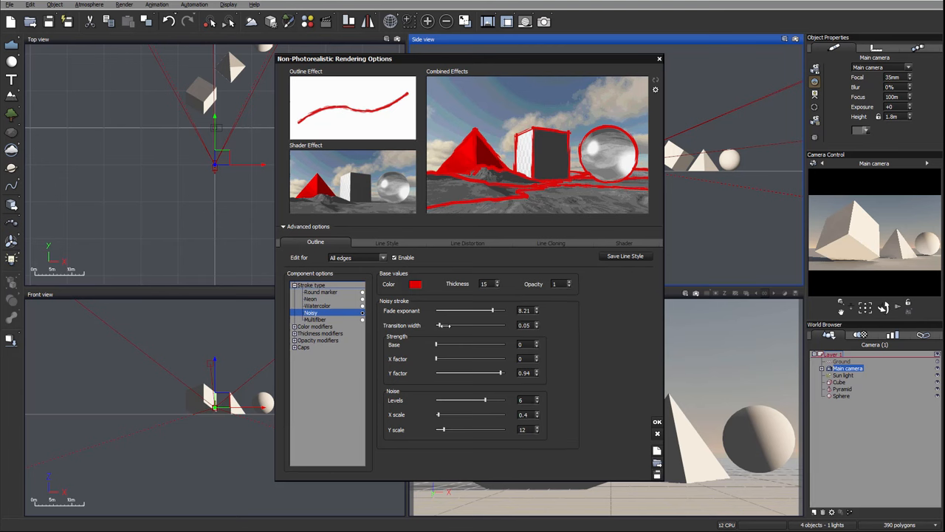
pyautogui.moveTo(443, 325); pyautogui.dragTo(479, 325)
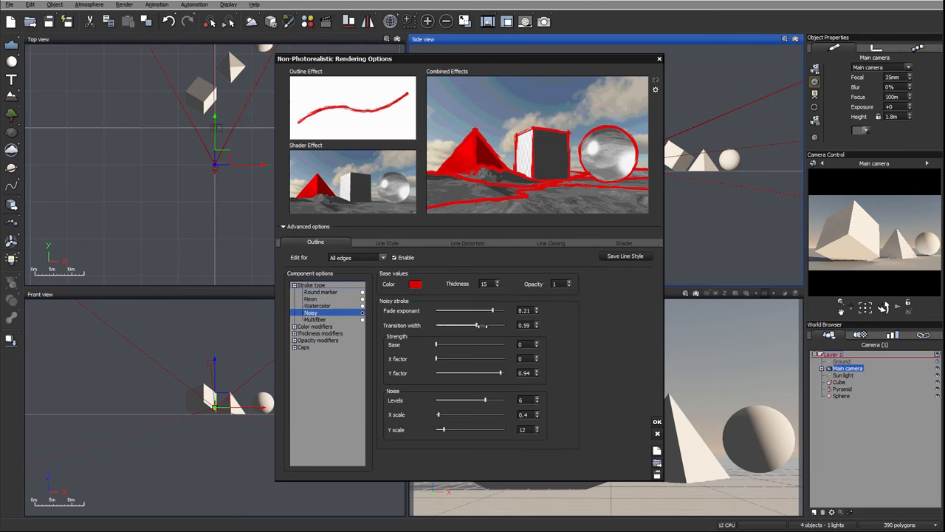
pyautogui.moveTo(482, 325); pyautogui.dragTo(493, 325)
pyautogui.write('35')
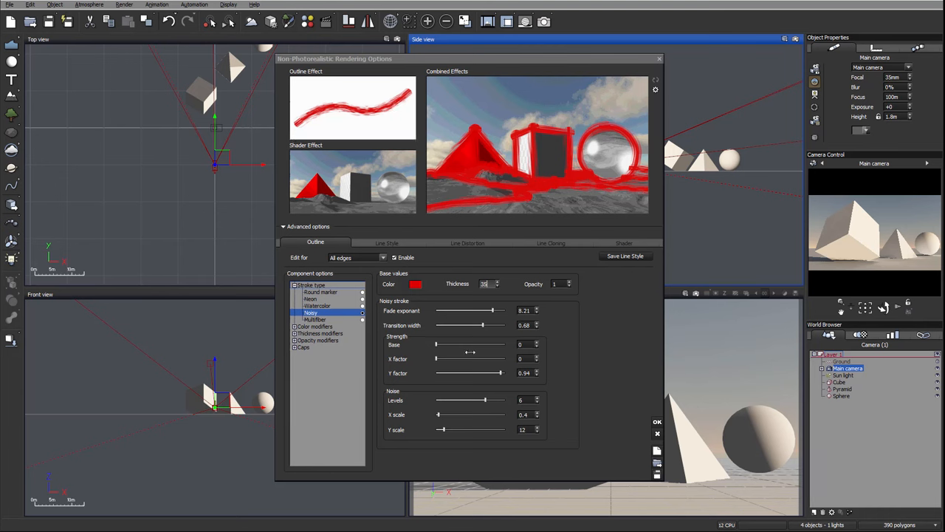
pyautogui.moveTo(481, 325); pyautogui.dragTo(442, 325)
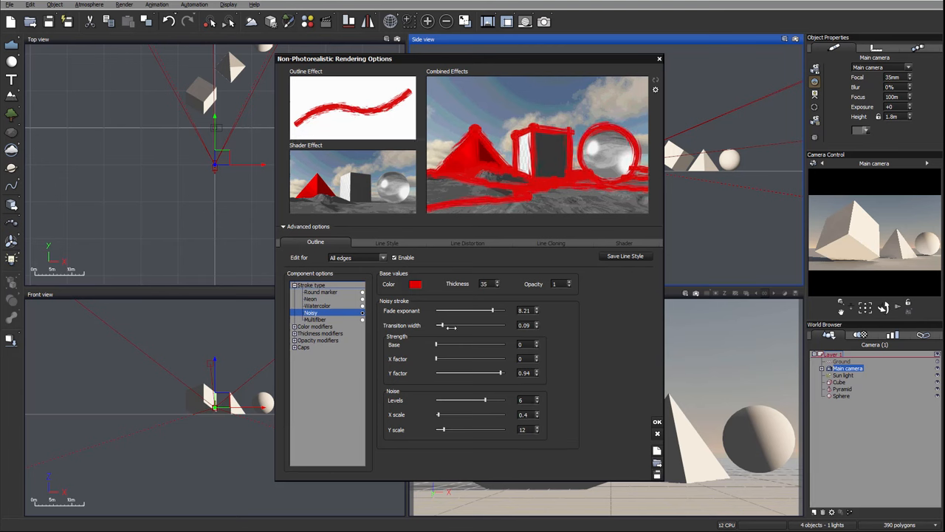
pyautogui.moveTo(440, 325); pyautogui.dragTo(499, 325)
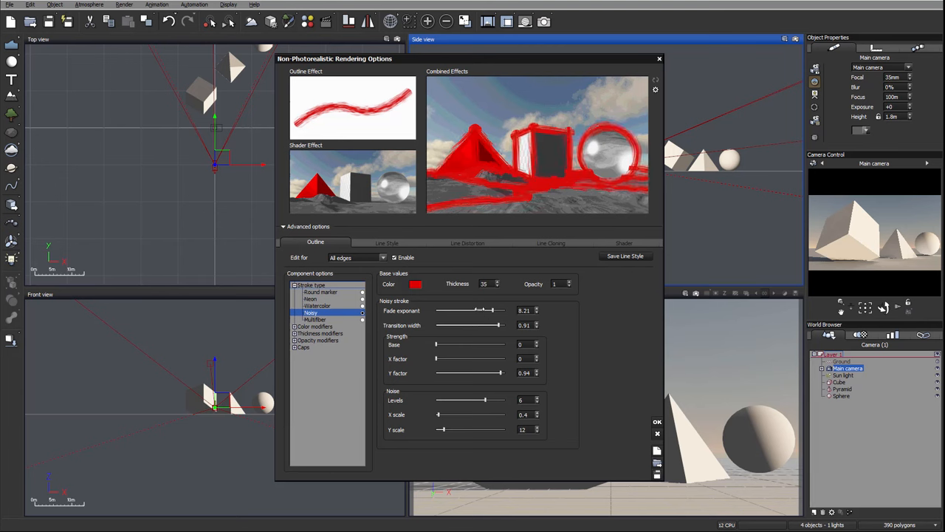
# Step: Settle the fade exponent near 7.5 and the transition width near 0.87 for softer fading
pyautogui.moveTo(490, 310); pyautogui.dragTo(443, 310)
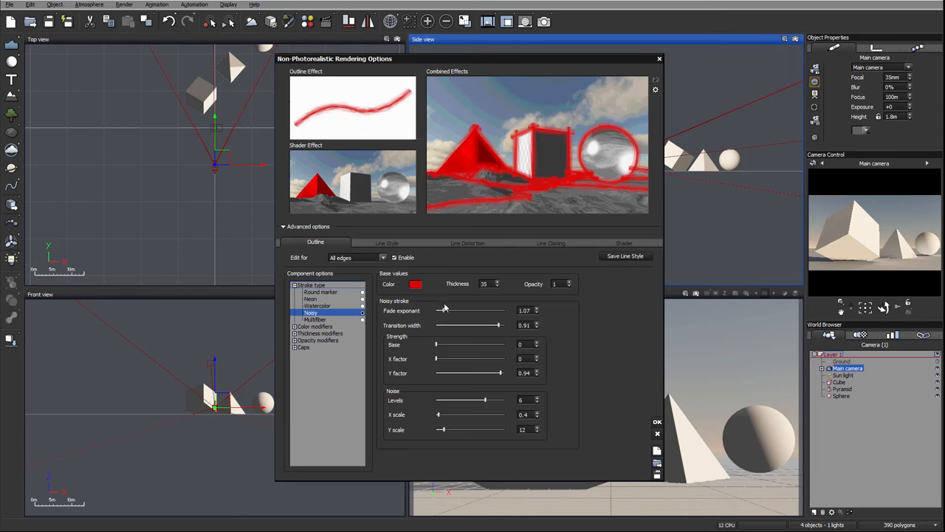
pyautogui.moveTo(437, 311); pyautogui.dragTo(487, 310)
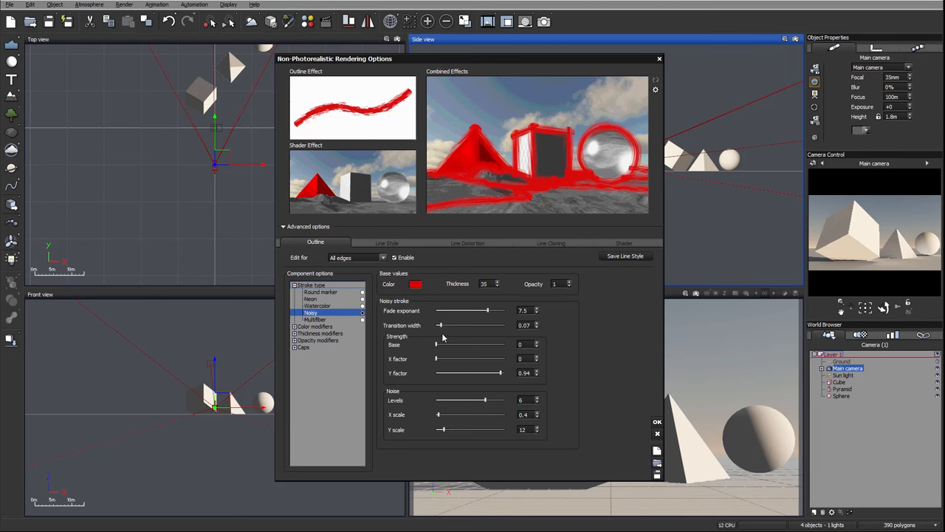
pyautogui.moveTo(441, 325); pyautogui.dragTo(496, 325)
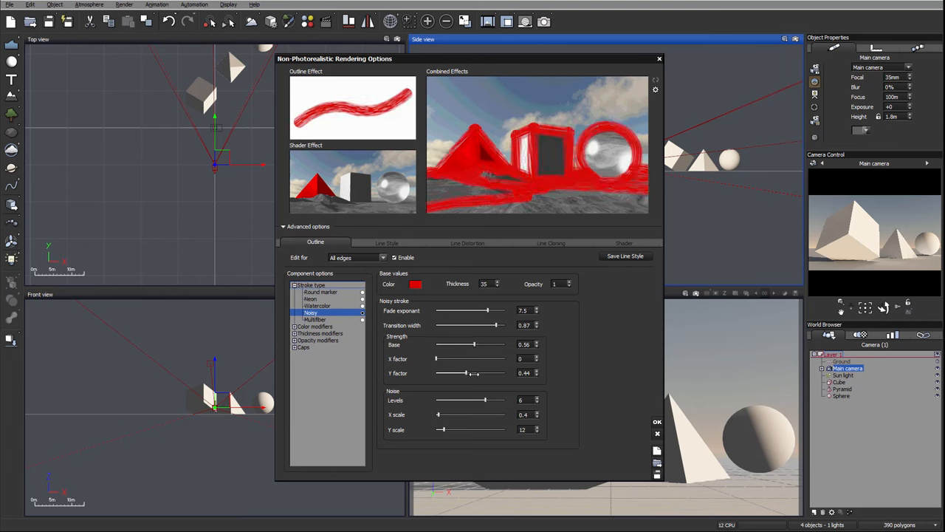
# Step: Nudge the base noise strength and drop the Y factor to about 0.15 for streaky strokes
pyautogui.moveTo(474, 344); pyautogui.dragTo(479, 344)
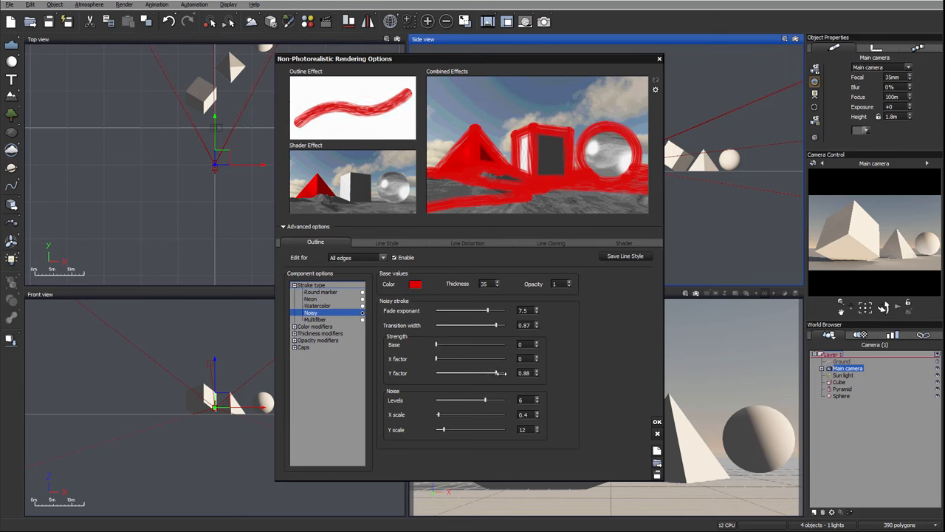
pyautogui.moveTo(496, 372); pyautogui.dragTo(441, 372)
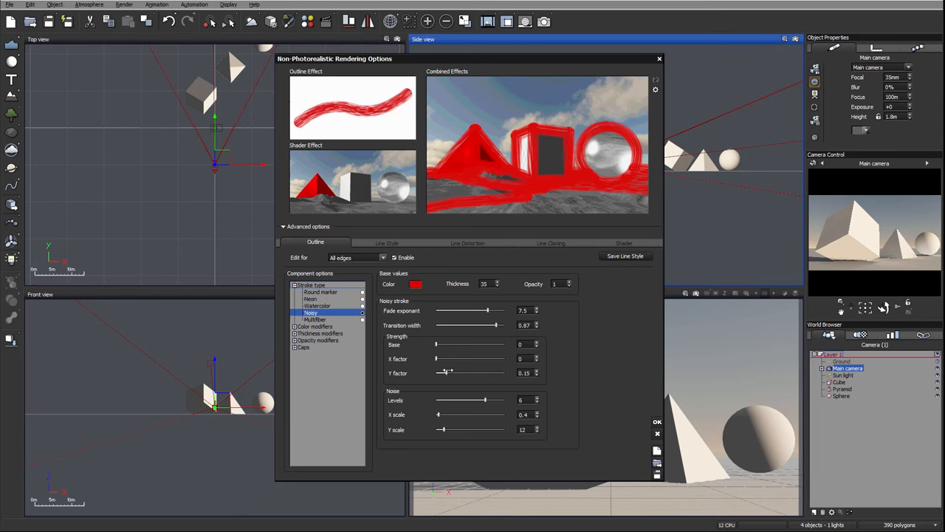
pyautogui.moveTo(436, 359); pyautogui.dragTo(485, 359)
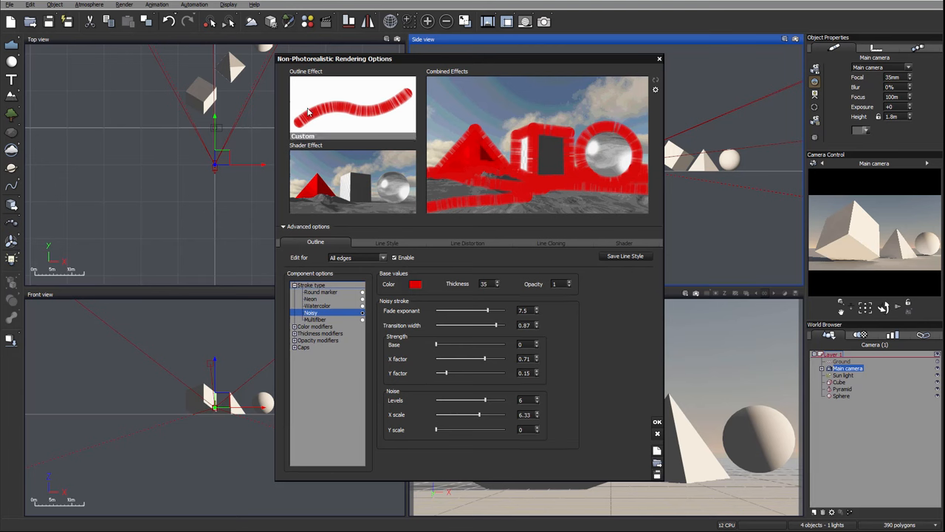
pyautogui.moveTo(397, 122)
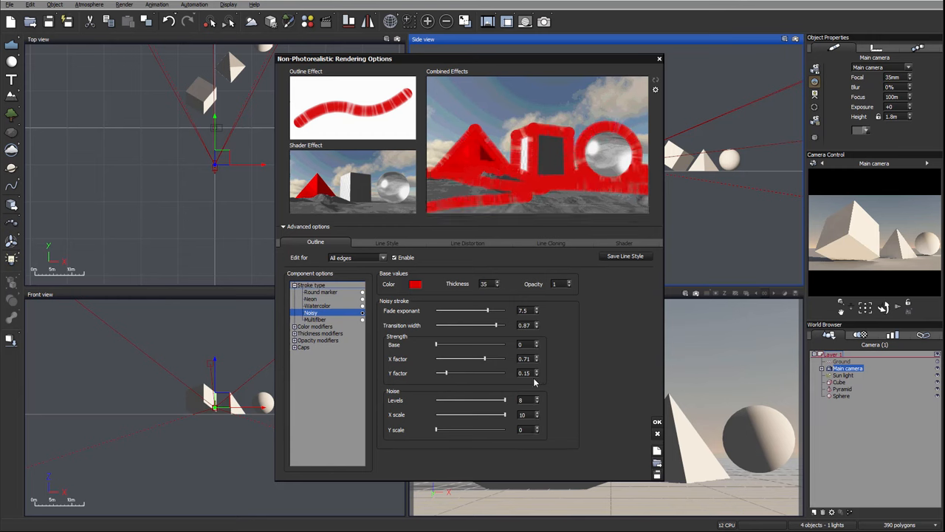
# Step: Push noise X scale to 10, lower strength X factor to 0.31 and reduce noise levels to about 4
pyautogui.moveTo(486, 359); pyautogui.dragTo(461, 359)
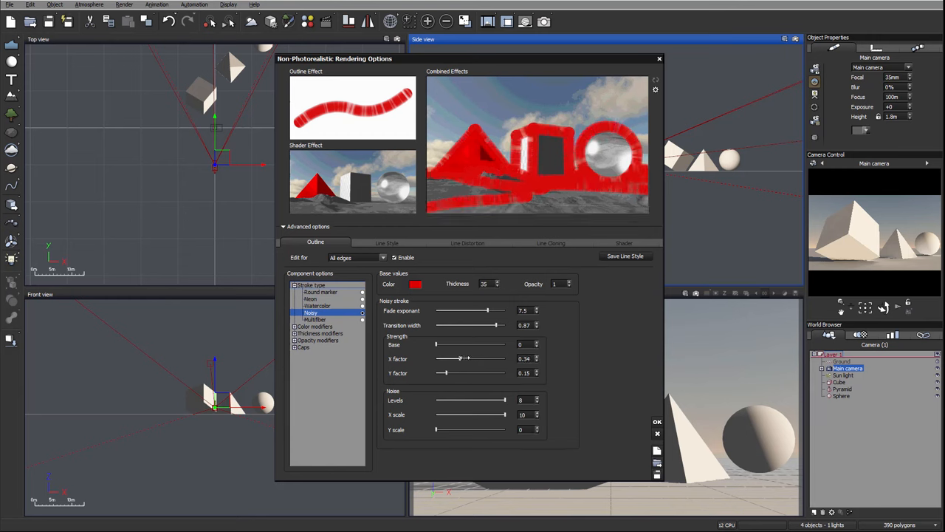
pyautogui.moveTo(487, 310); pyautogui.dragTo(495, 310)
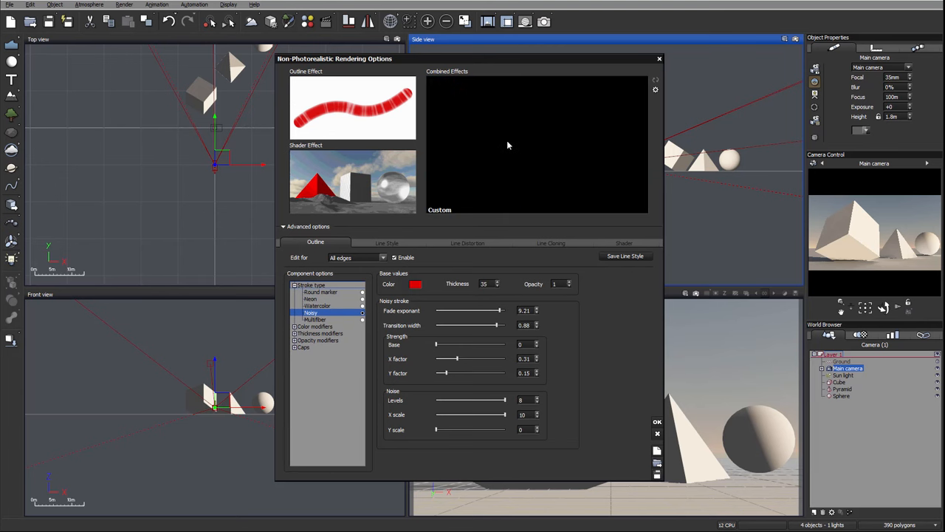
pyautogui.moveTo(404, 93)
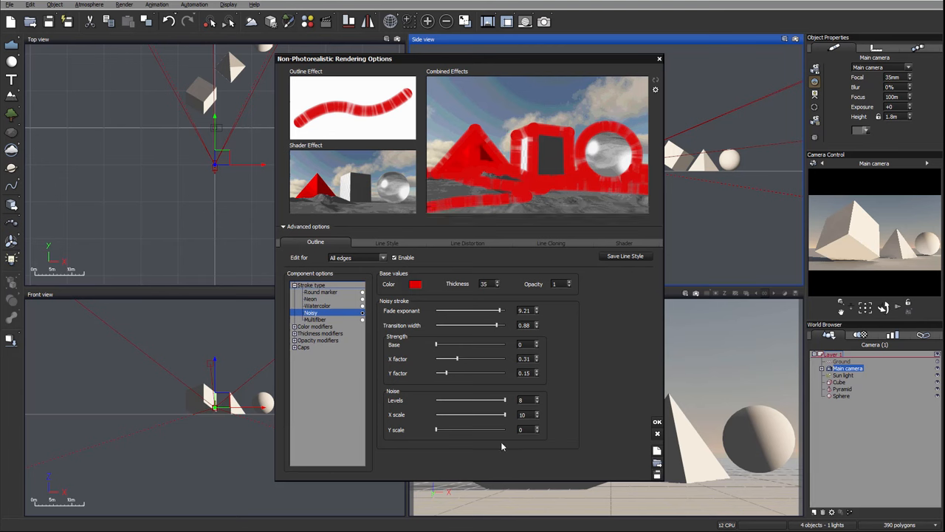
pyautogui.moveTo(502, 399); pyautogui.dragTo(480, 399)
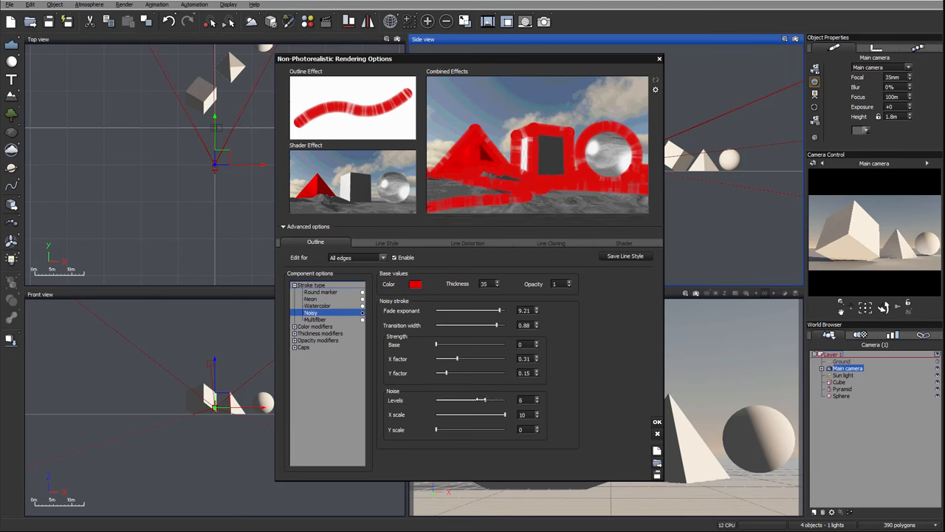
pyautogui.moveTo(484, 398); pyautogui.dragTo(471, 399)
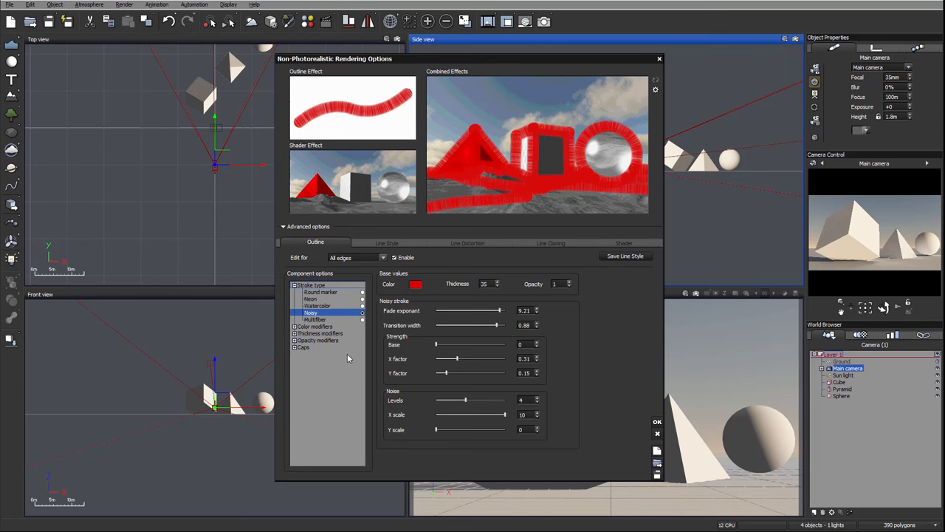
pyautogui.moveTo(322, 325)
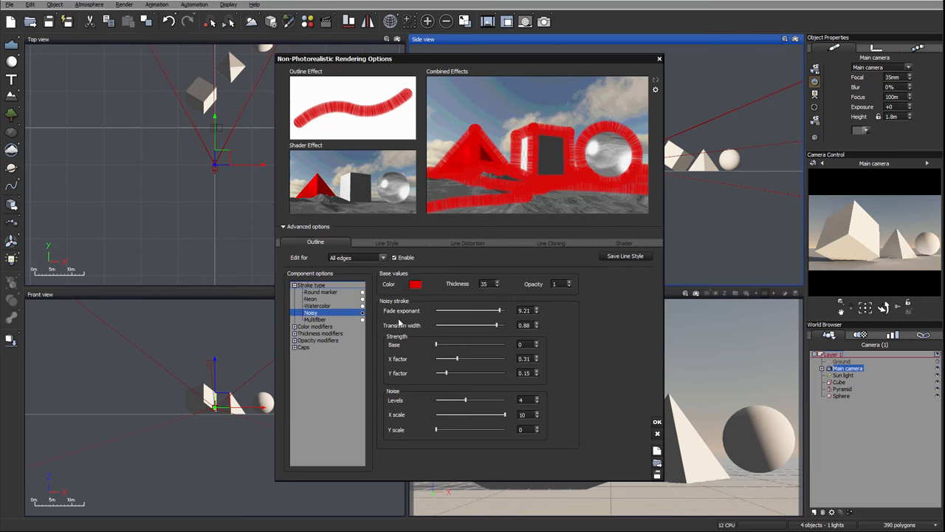
# Step: Select the Multifiber stroke with fiber count 20 and thin the fibers to about 4.05
pyautogui.click(315, 319)
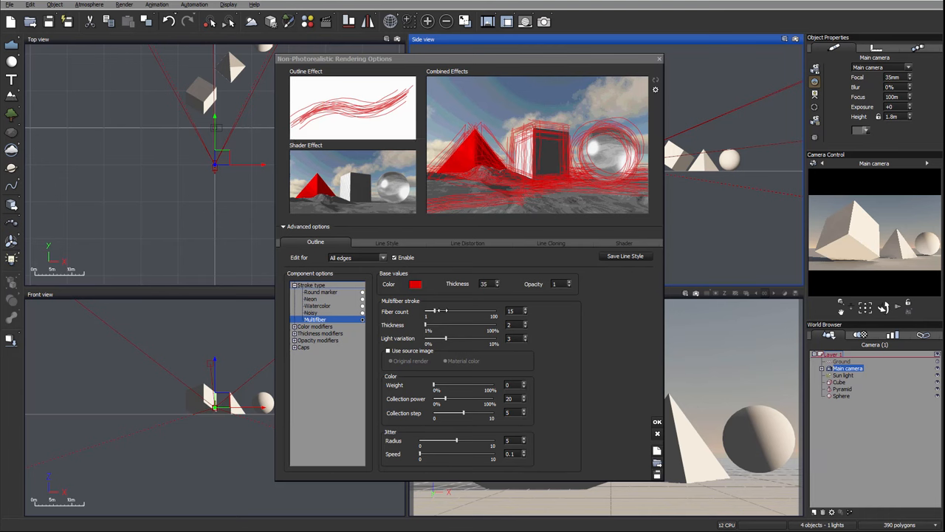
pyautogui.moveTo(432, 310); pyautogui.dragTo(452, 310)
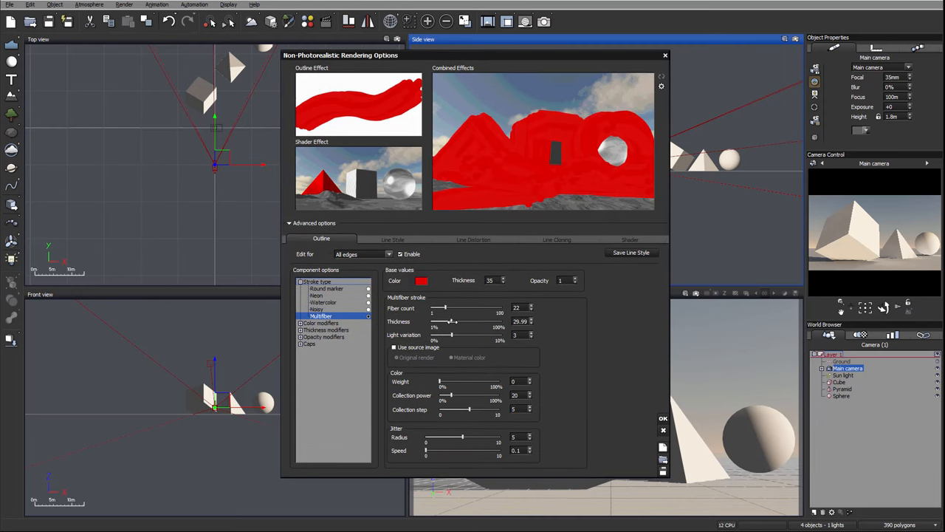
pyautogui.moveTo(452, 322); pyautogui.dragTo(440, 322)
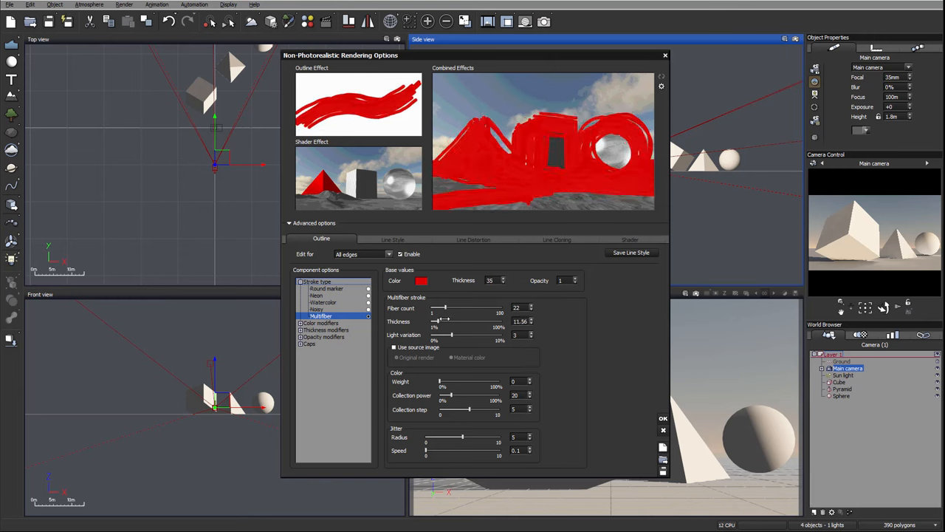
pyautogui.moveTo(449, 322); pyautogui.dragTo(431, 322)
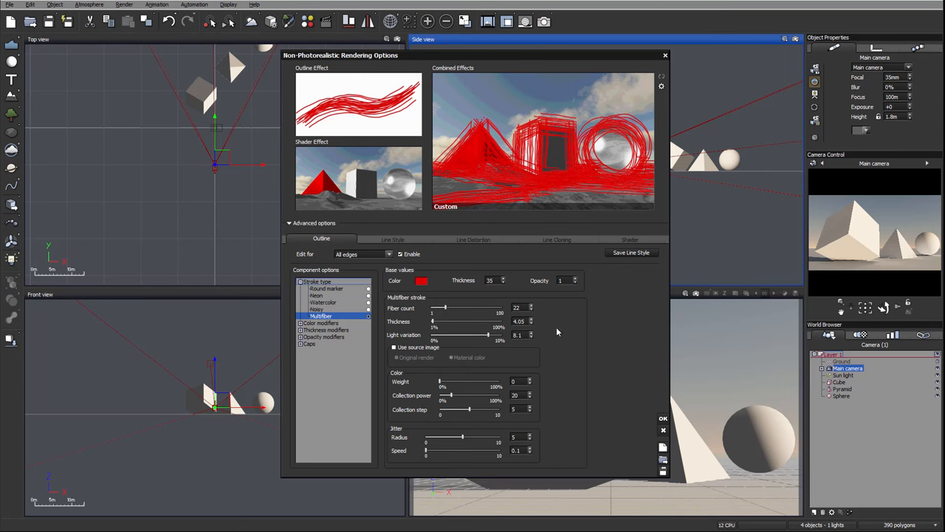
pyautogui.moveTo(522, 359)
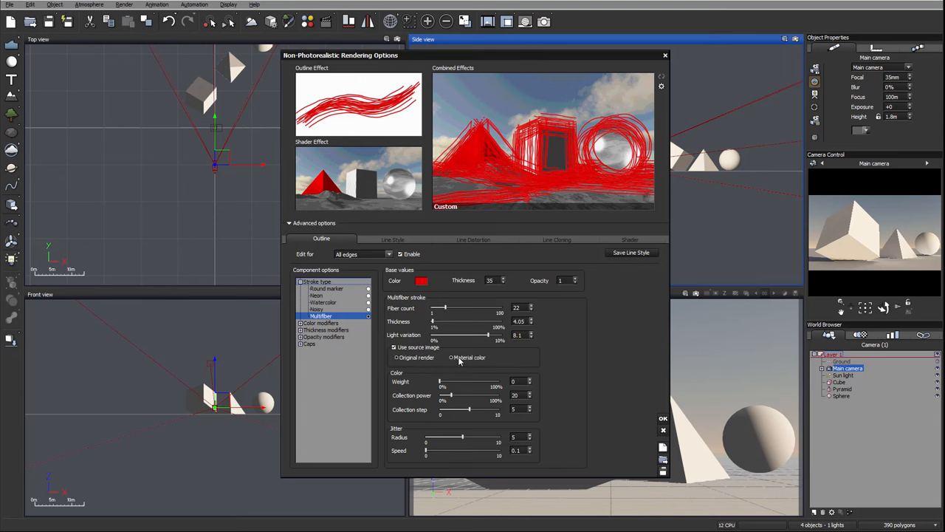
# Step: Use the source image for fiber colour, set weight near 42.6 and raise collection power and step
pyautogui.click(452, 358)
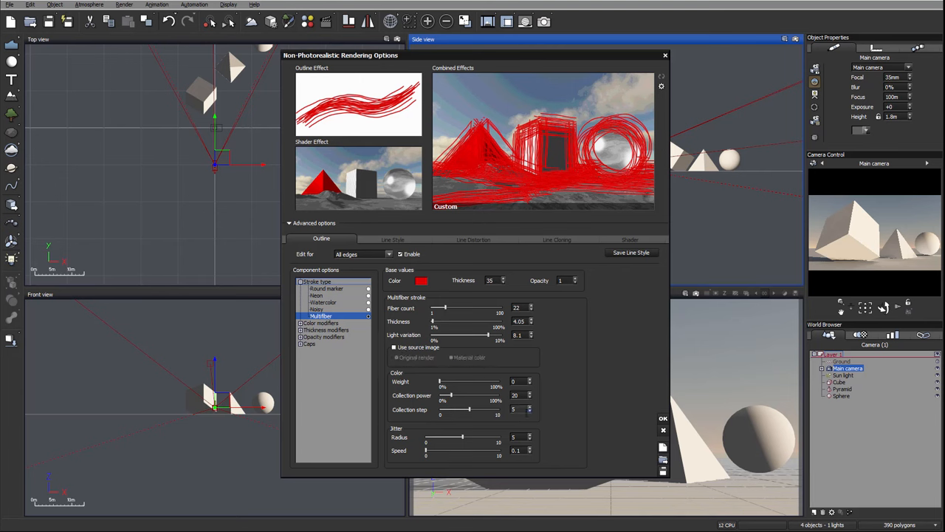
pyautogui.moveTo(441, 384); pyautogui.dragTo(476, 384)
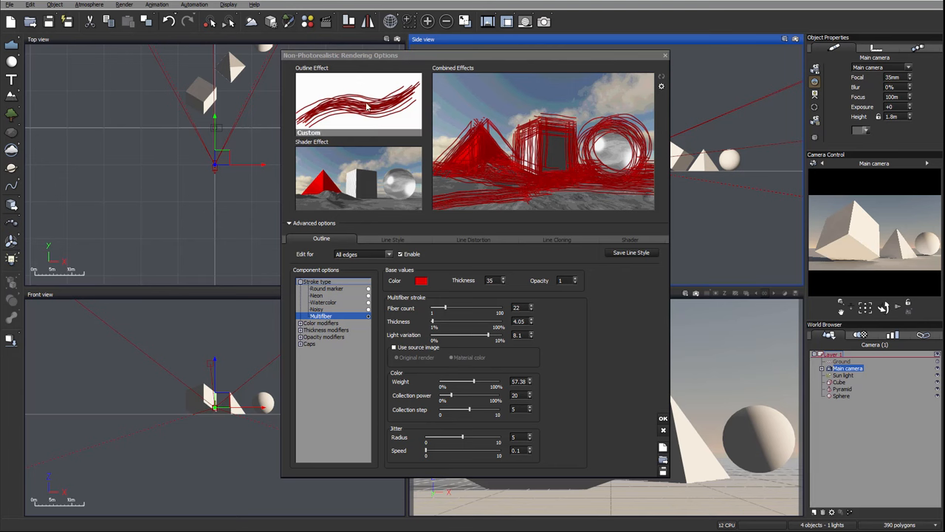
pyautogui.moveTo(473, 381); pyautogui.dragTo(493, 382)
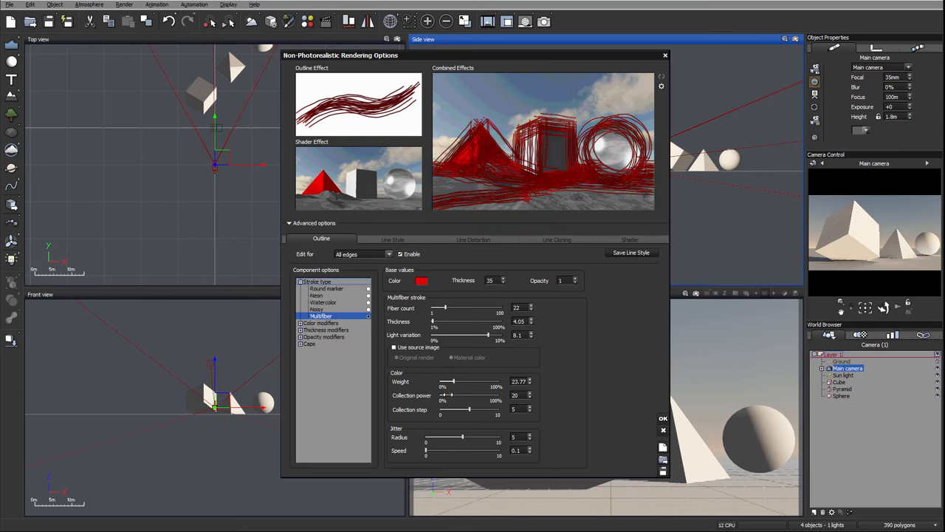
pyautogui.moveTo(449, 396); pyautogui.dragTo(466, 396)
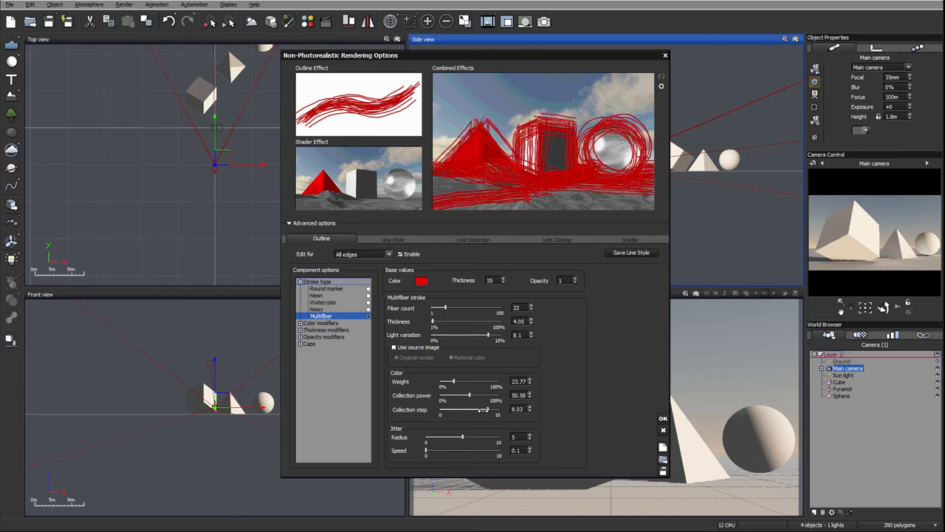
pyautogui.moveTo(444, 387); pyautogui.dragTo(467, 387)
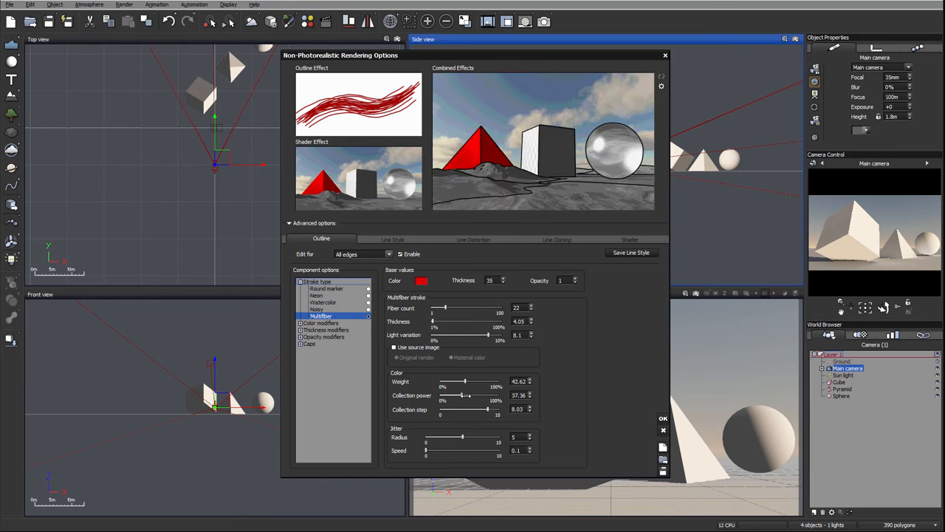
pyautogui.moveTo(470, 396); pyautogui.dragTo(461, 396)
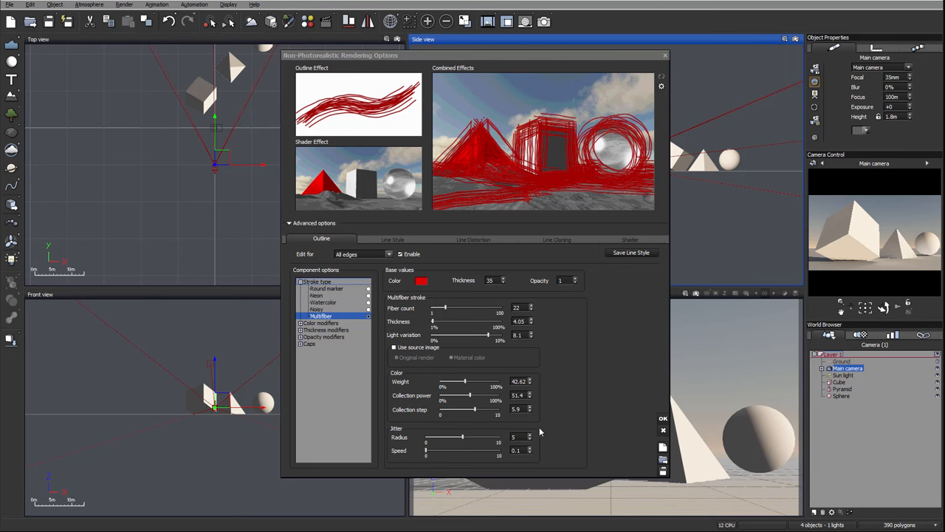
pyautogui.moveTo(390, 437)
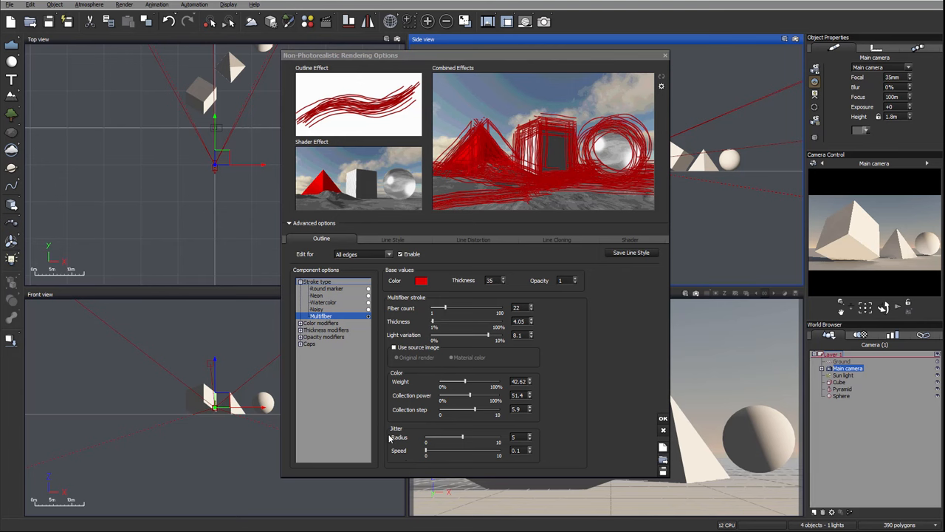
# Step: Raise the jitter radius to about 9.12 with higher speed so the fibers scatter into wavy strands
pyautogui.moveTo(464, 437); pyautogui.dragTo(476, 437)
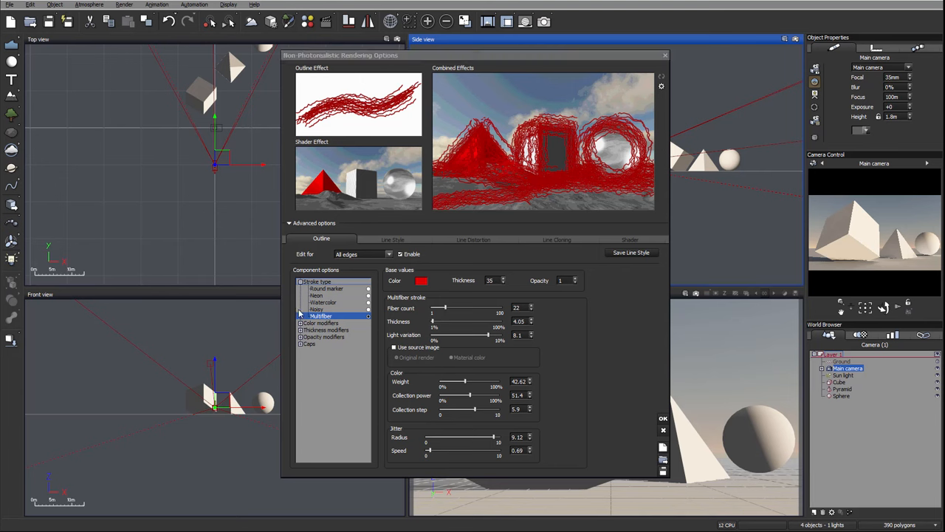
pyautogui.moveTo(333, 288)
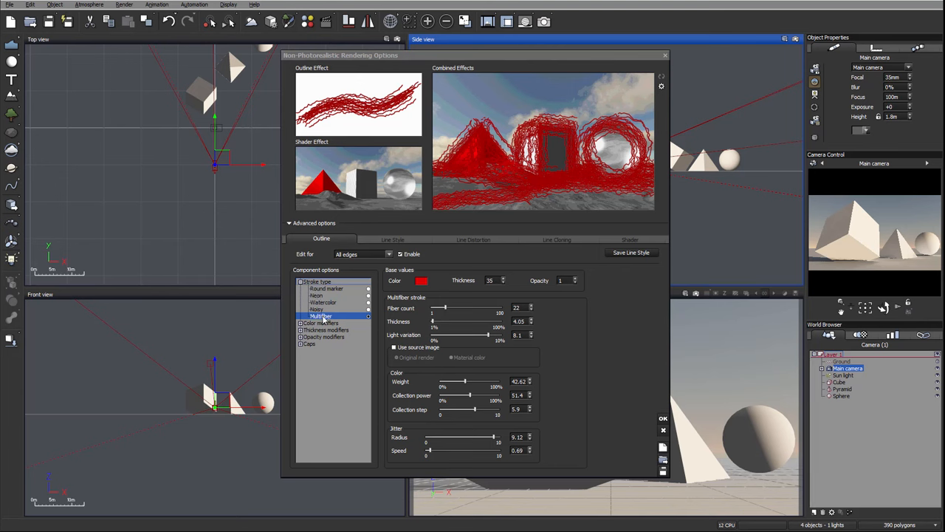
pyautogui.moveTo(555, 243)
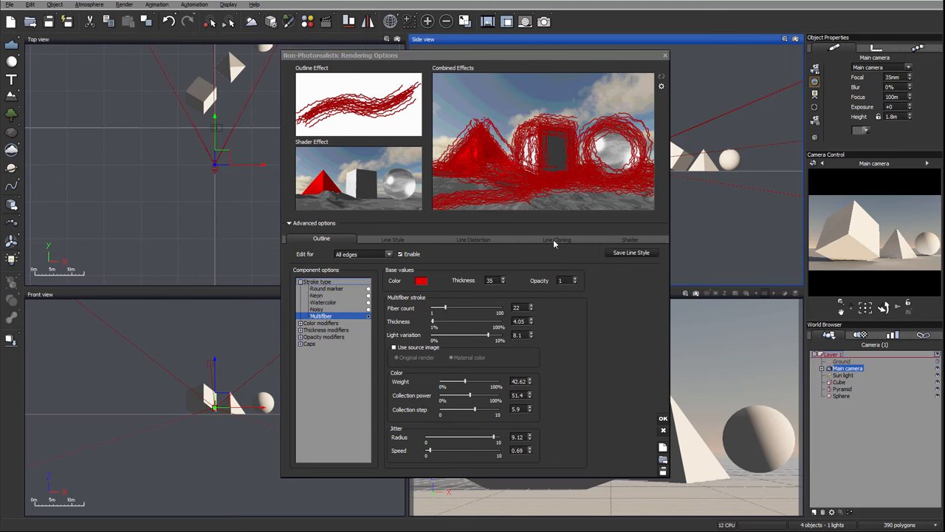